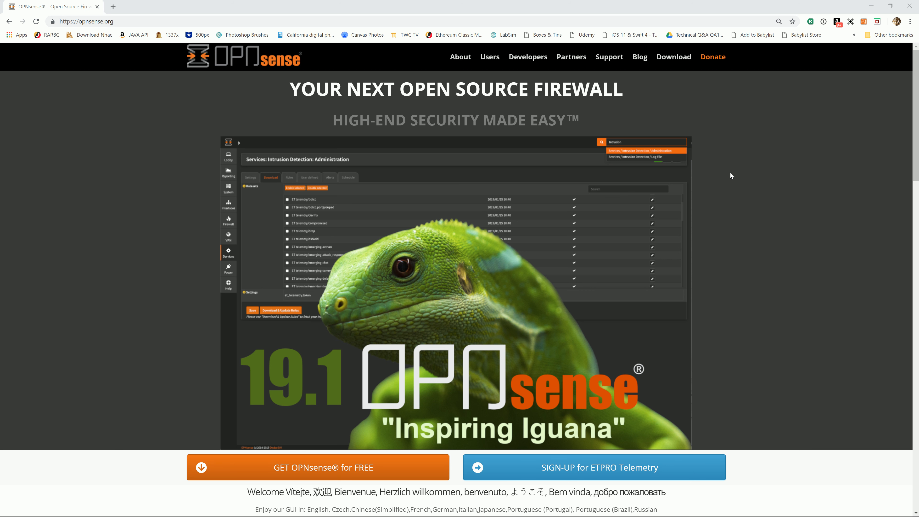
mouse_move(657, 132)
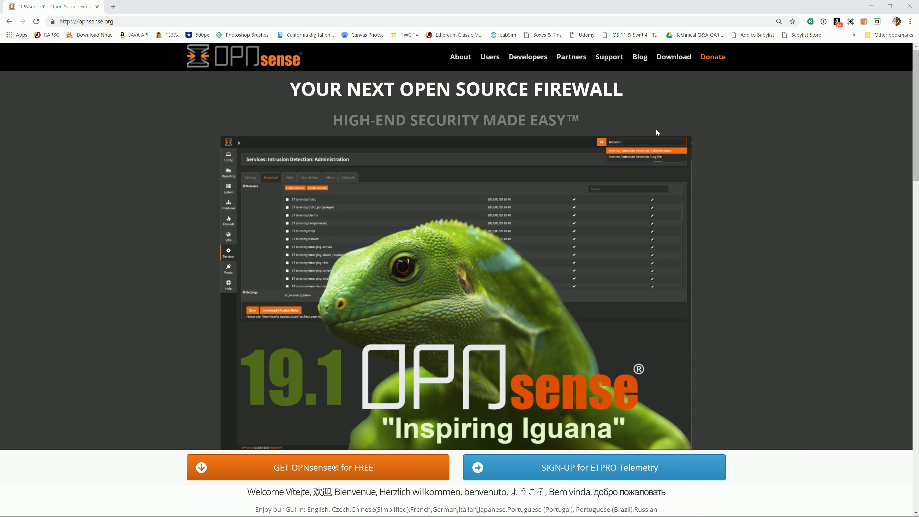
mouse_move(607, 102)
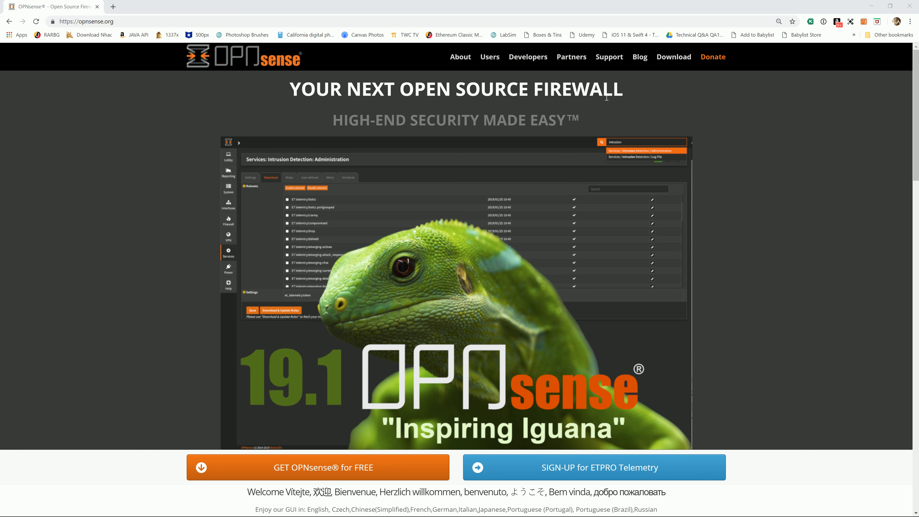
mouse_move(673, 60)
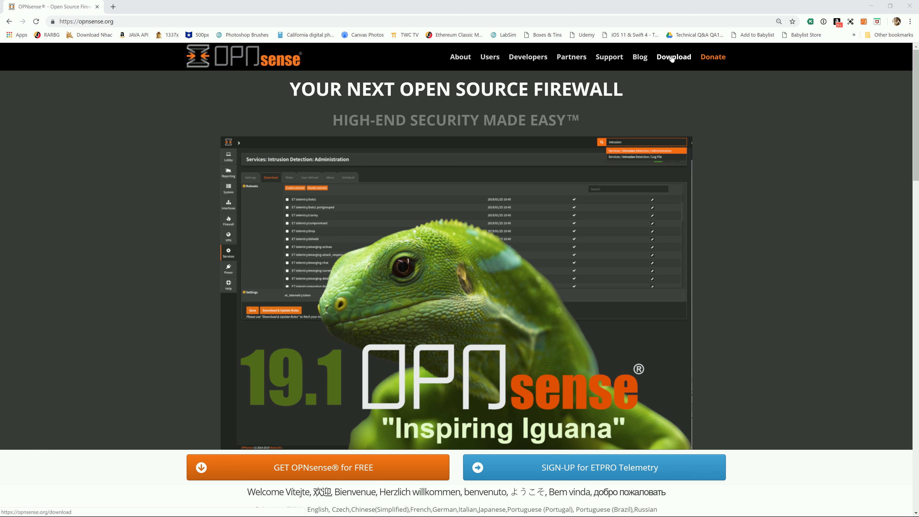
Step: Go to the OPNsense download page and reach the Fast download selector
left_click(675, 57)
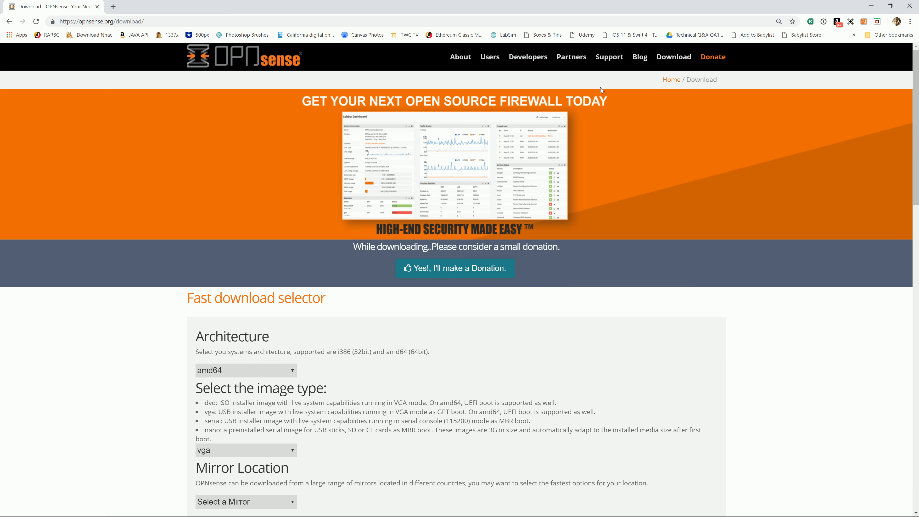
mouse_move(578, 124)
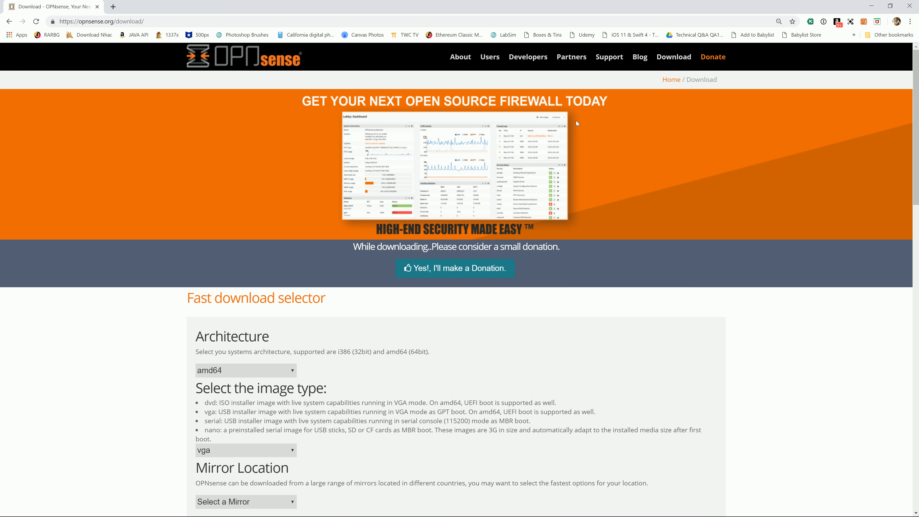
mouse_move(576, 123)
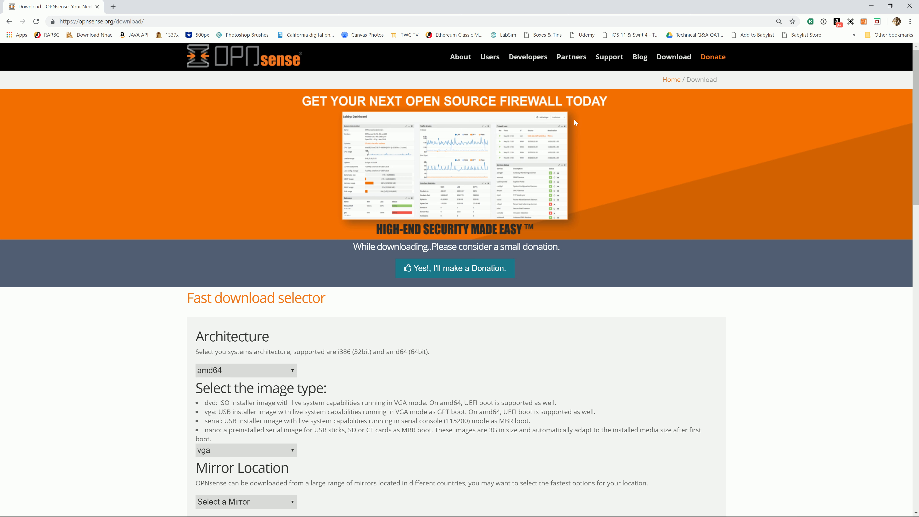
mouse_move(575, 119)
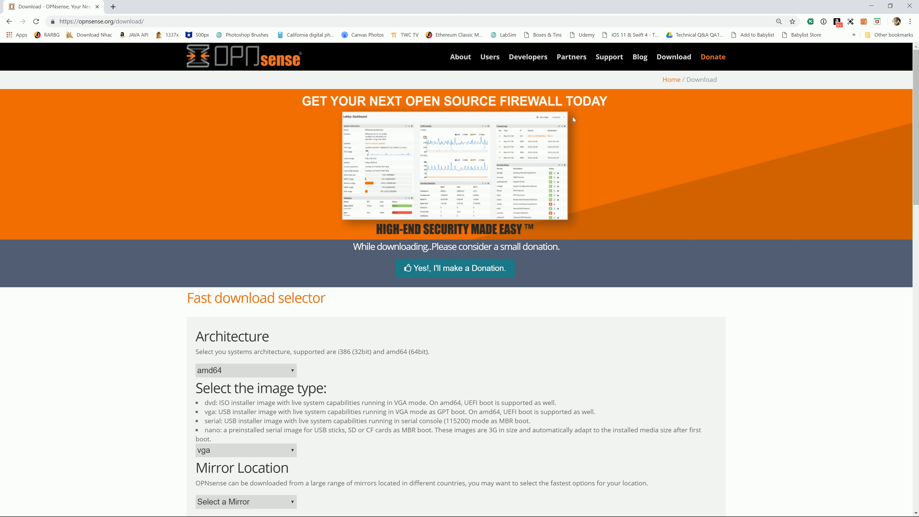
scroll("down", 3)
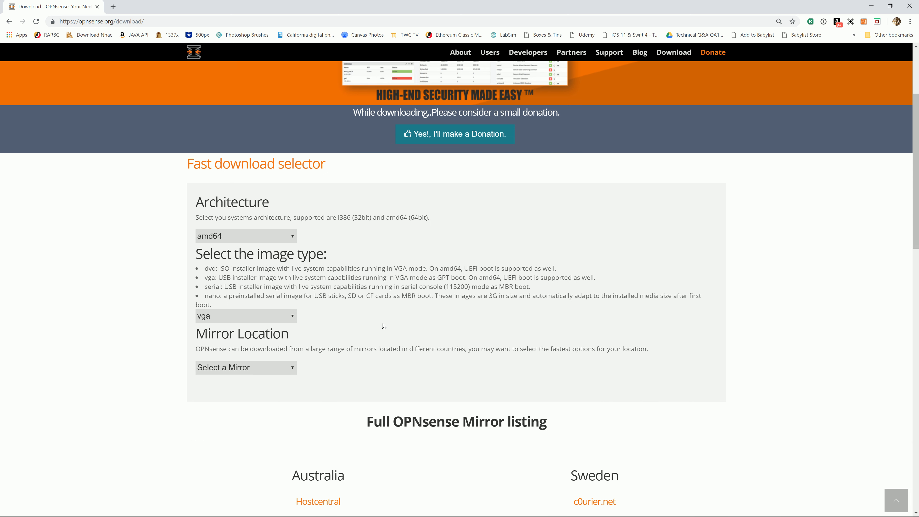
scroll("down", 3)
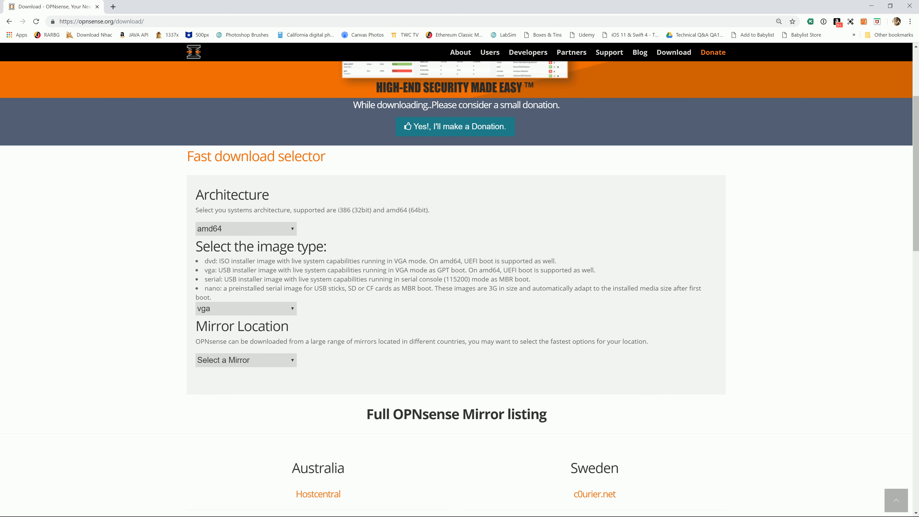
mouse_move(344, 223)
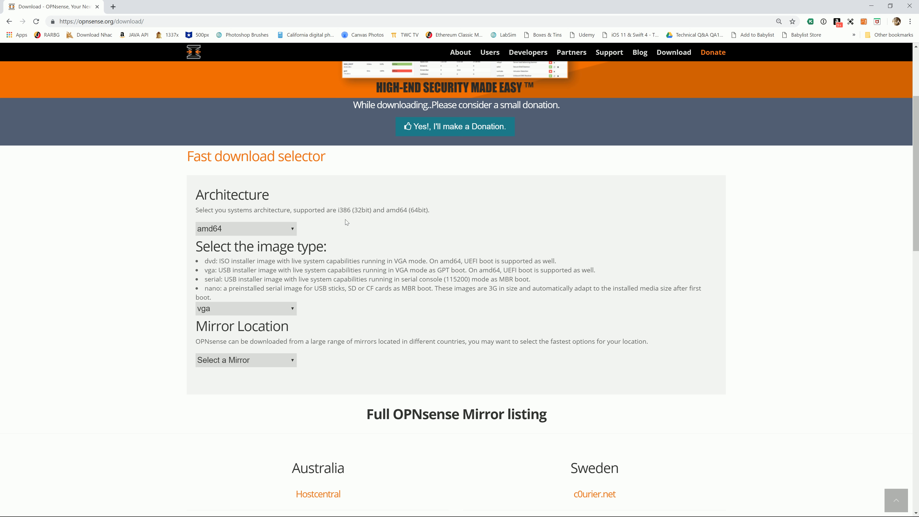
mouse_move(322, 226)
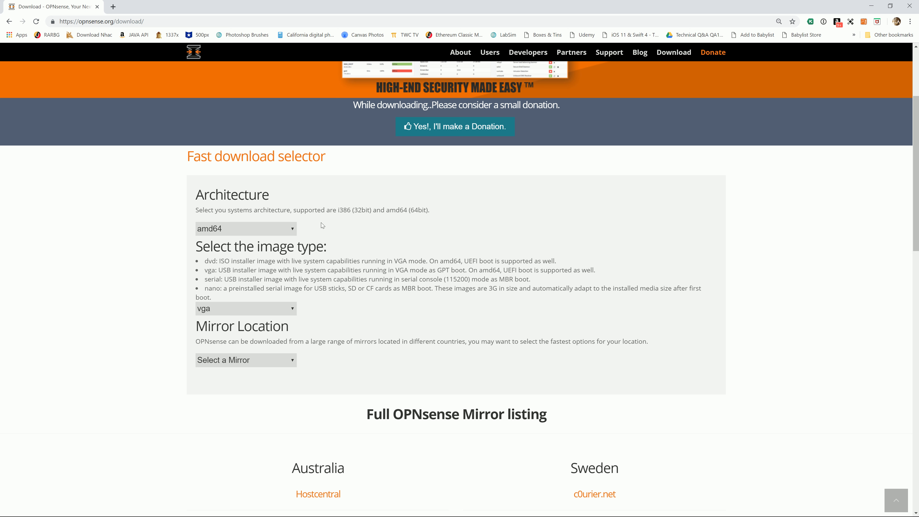
mouse_move(317, 223)
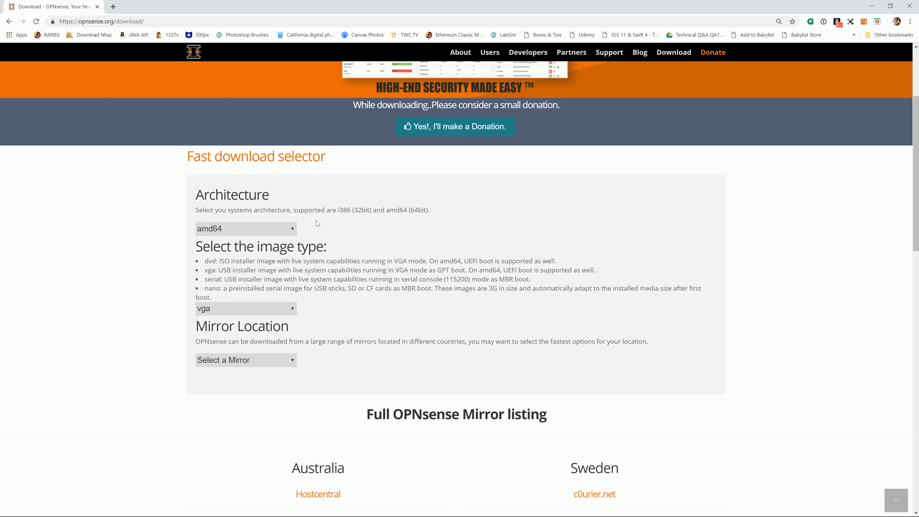
mouse_move(326, 225)
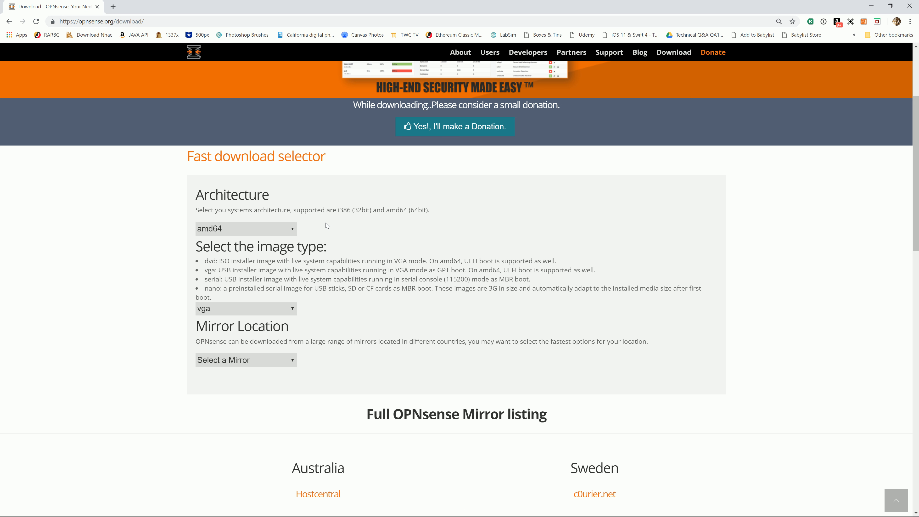
mouse_move(320, 225)
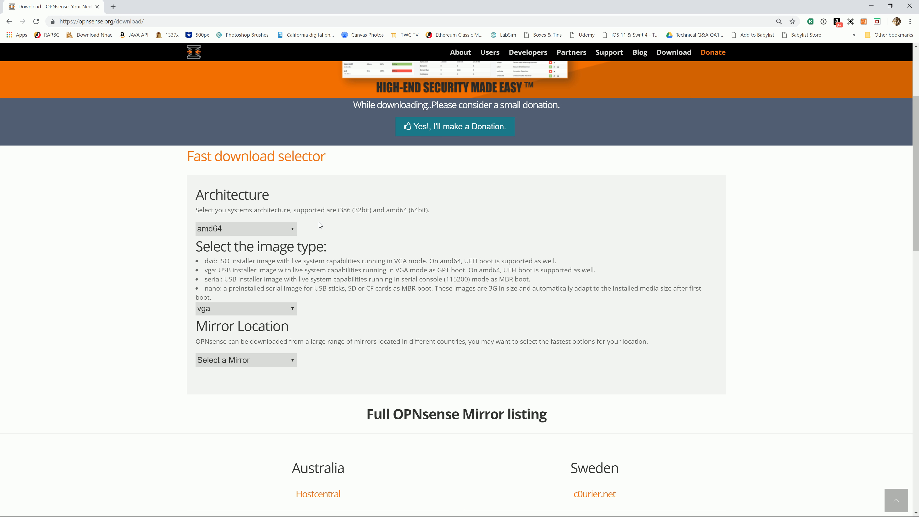
mouse_move(327, 227)
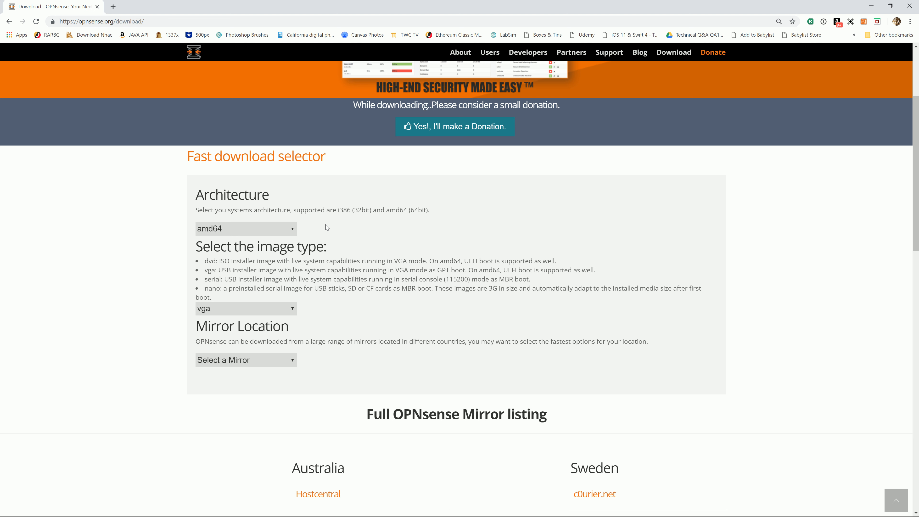
mouse_move(349, 242)
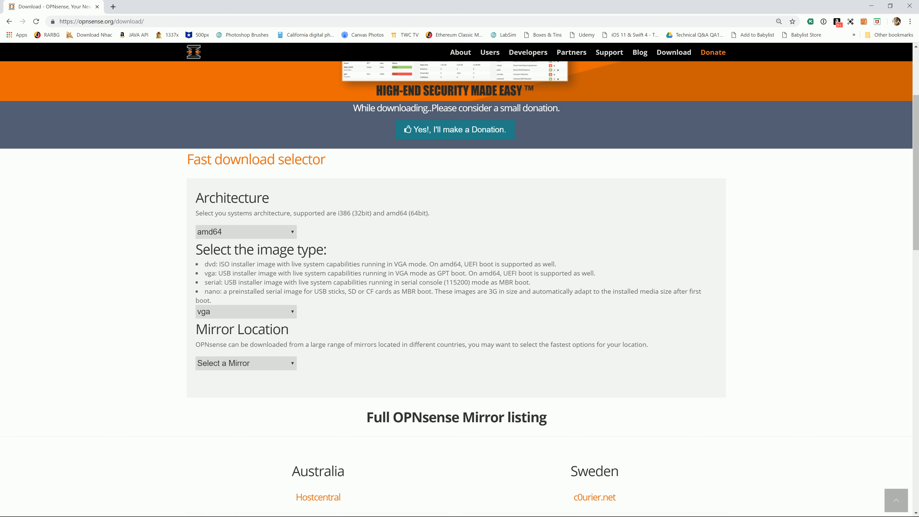
scroll("down", 3)
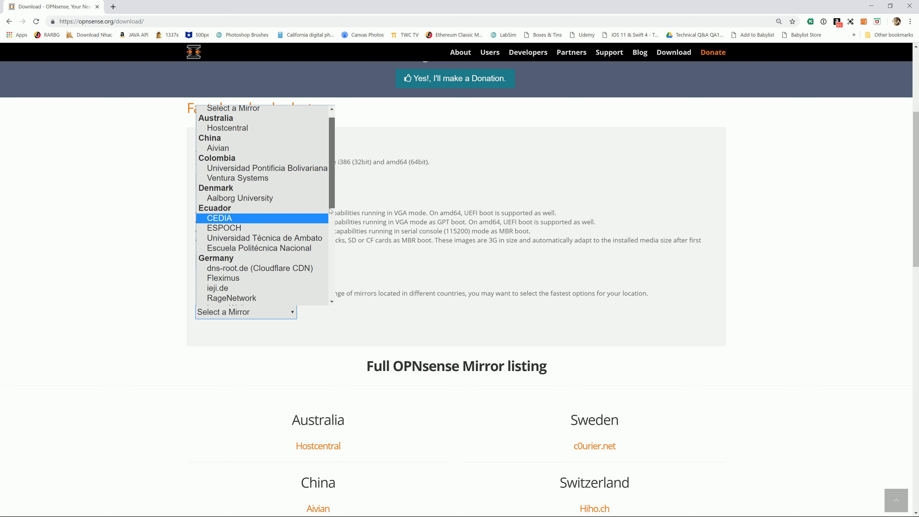
Step: Choose LeaseWeb (West Coast) as the mirror so the vga download link and SHA256 appear
scroll("down", 3)
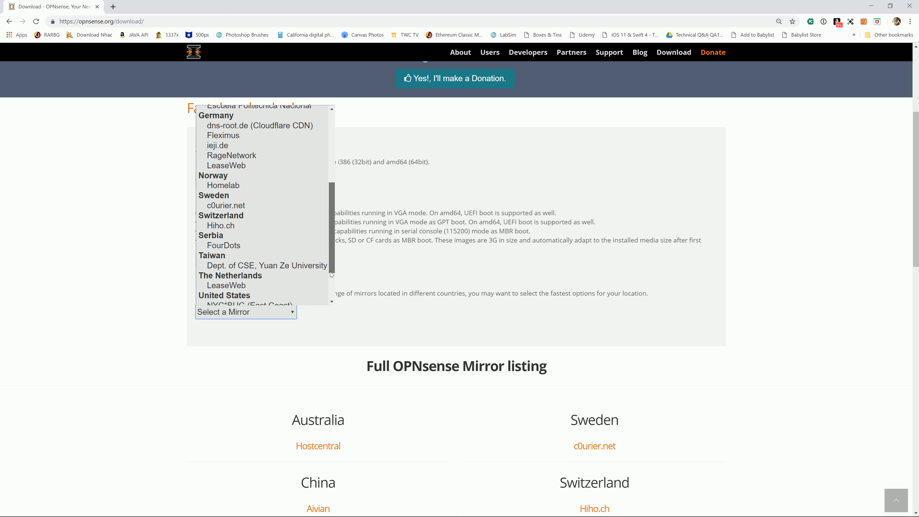
scroll("down", 3)
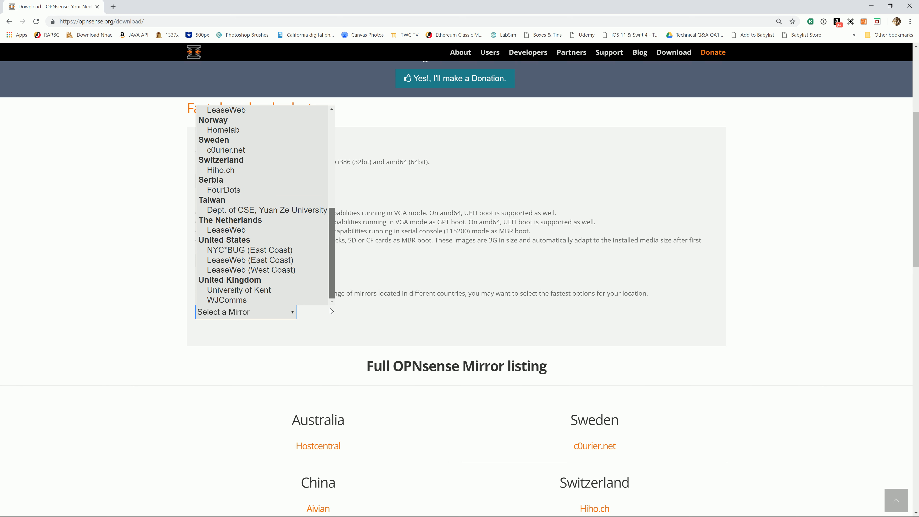
mouse_move(236, 253)
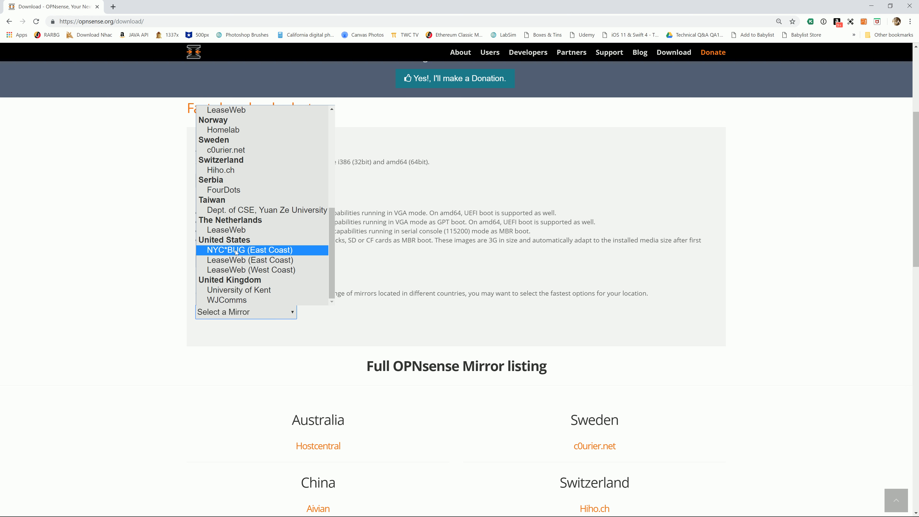
left_click(251, 270)
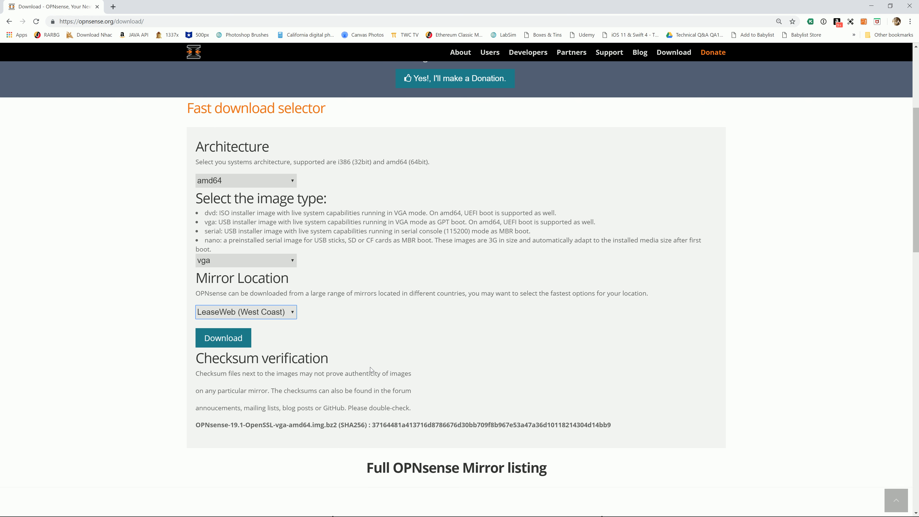
scroll("down", 3)
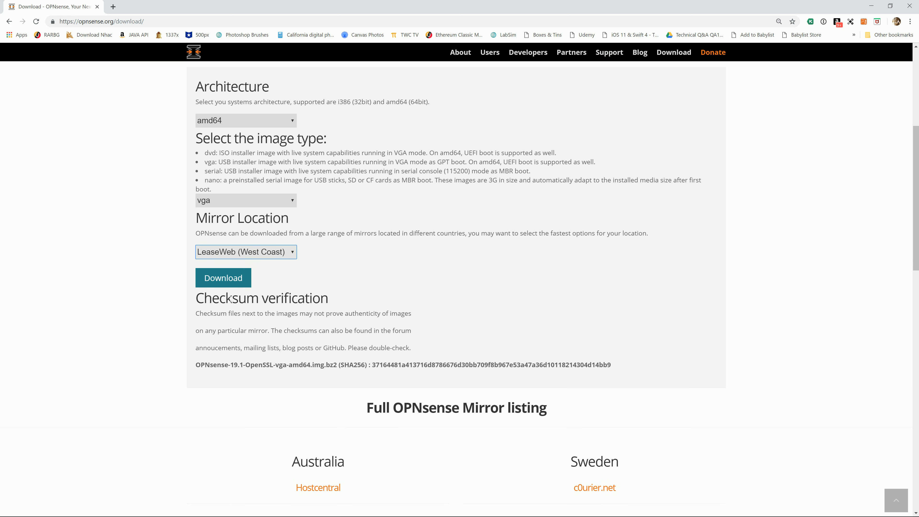
scroll("down", 3)
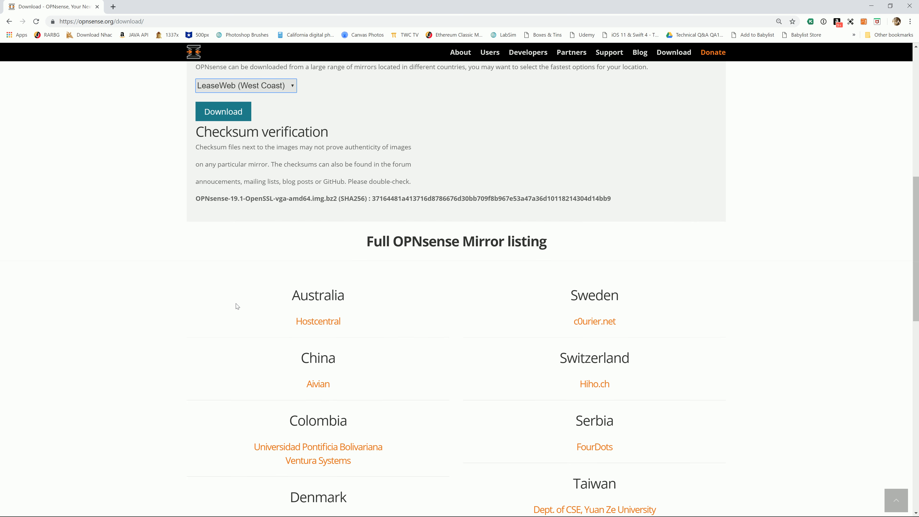
scroll("up", 3)
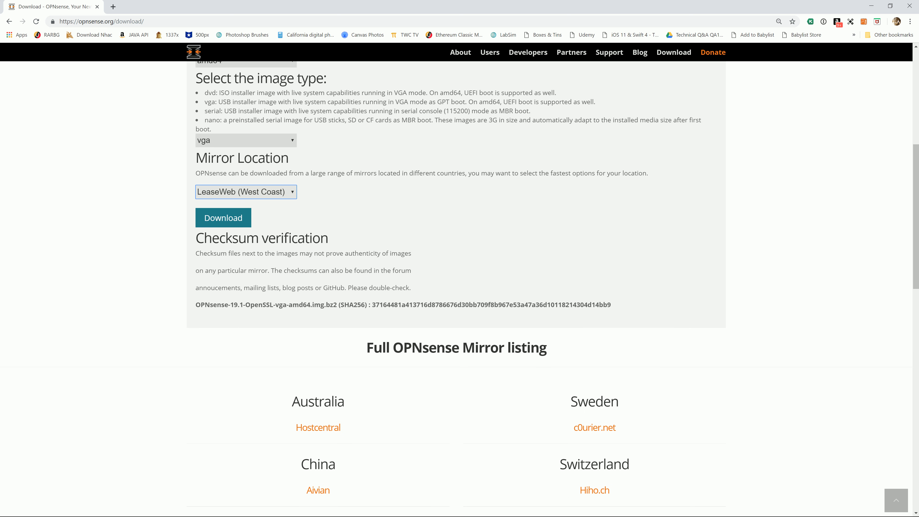
mouse_move(333, 314)
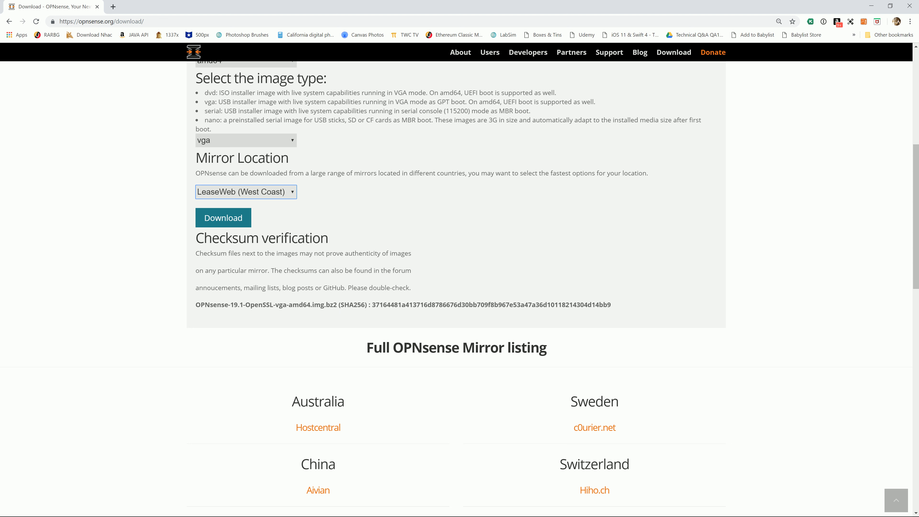
mouse_move(322, 313)
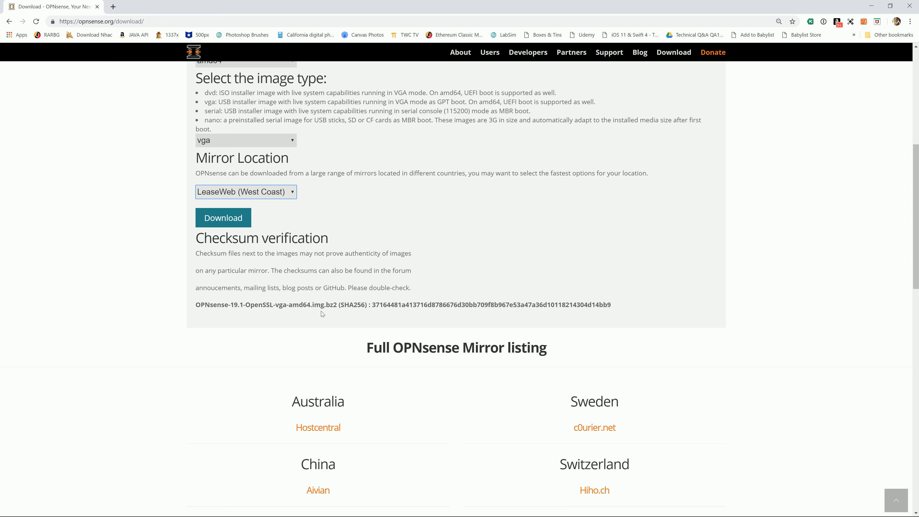
mouse_move(312, 316)
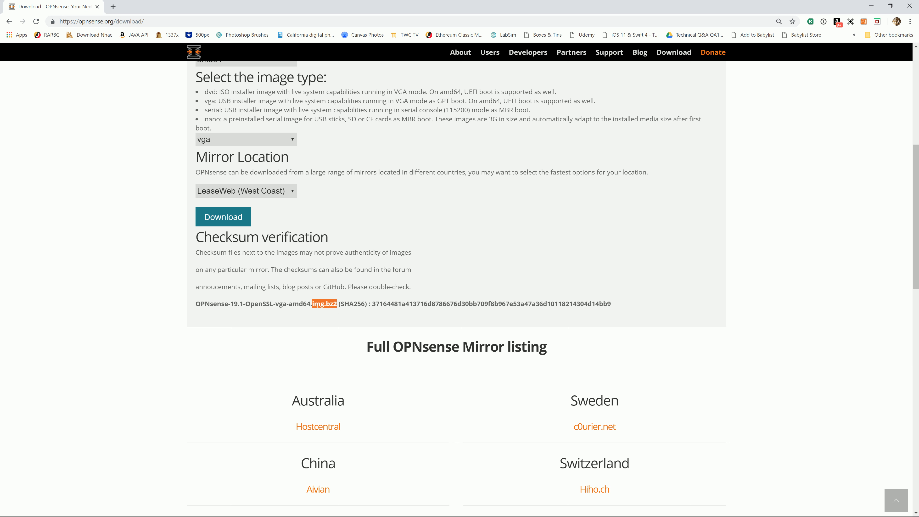
mouse_move(311, 324)
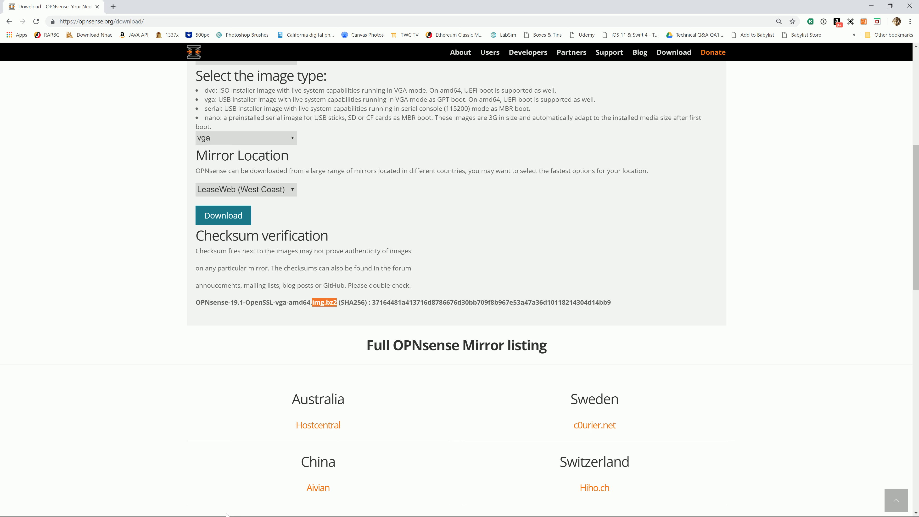
mouse_move(194, 511)
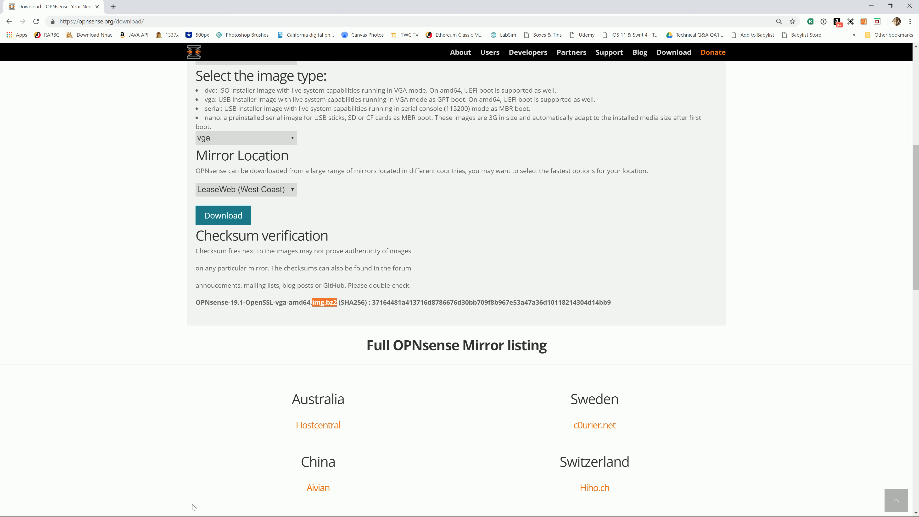
Step: Launch Windows PowerShell from search and start a CD command at the prompt
left_click(9, 509)
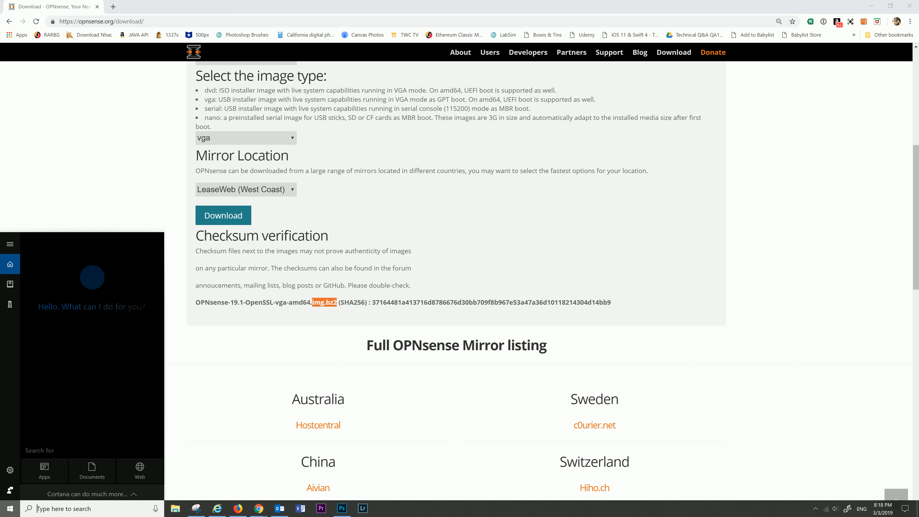
type("WIN")
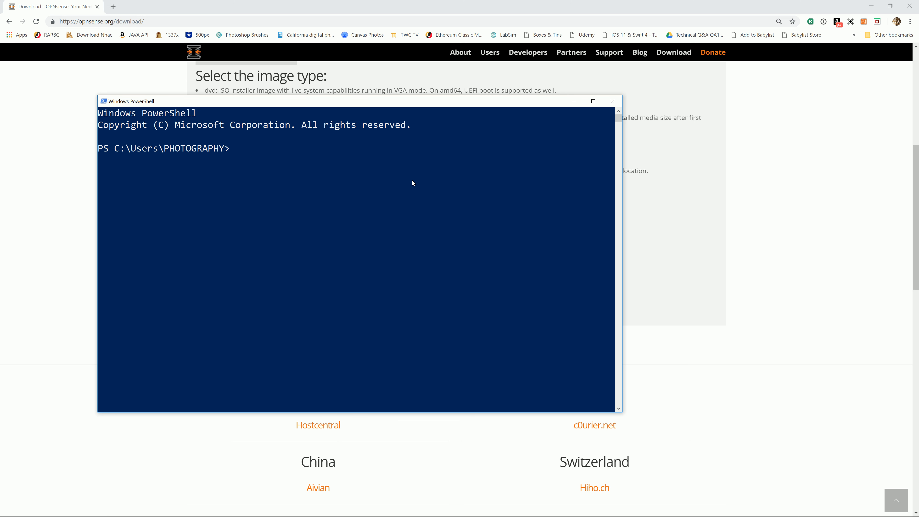
mouse_move(390, 194)
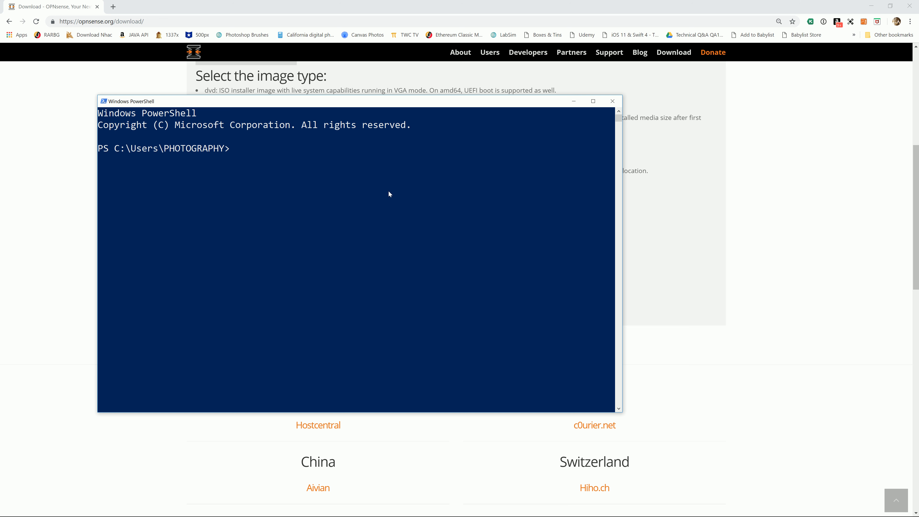
mouse_move(393, 202)
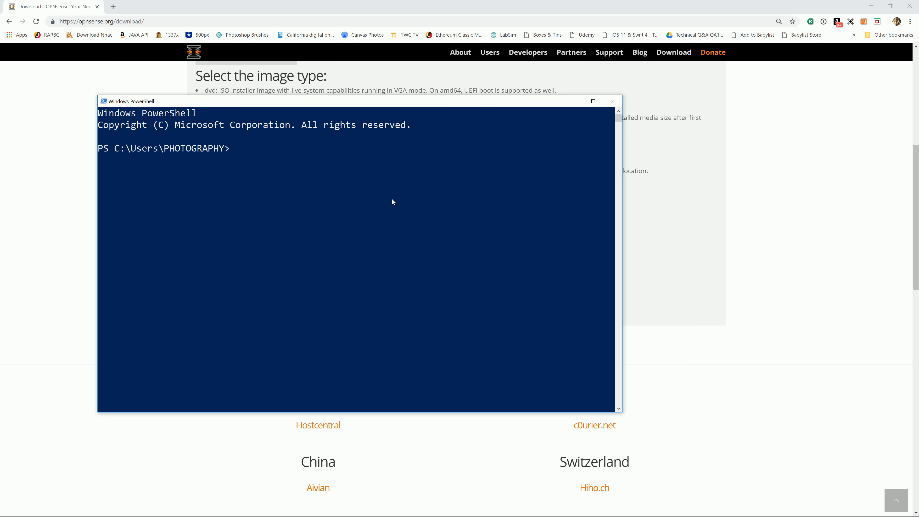
type("C")
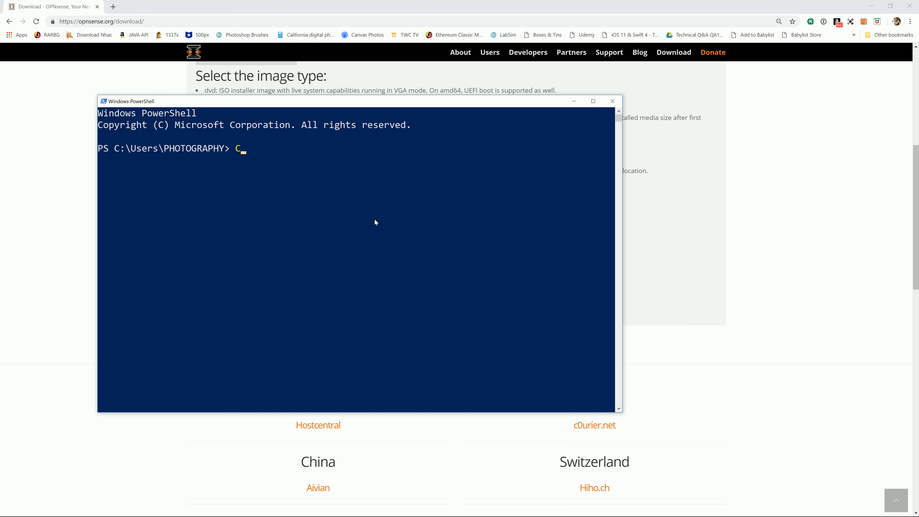
type("D")
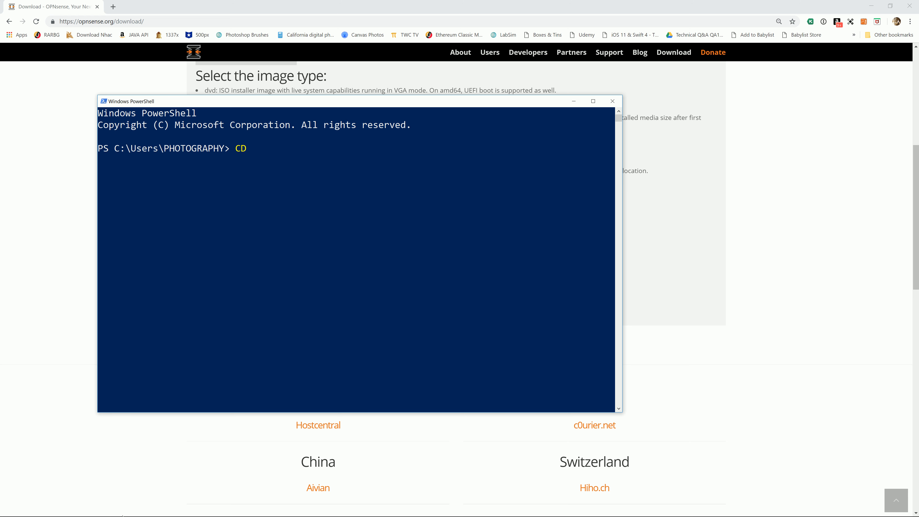
Step: Bring up File Explorer from the Start menu to locate the download
left_click(9, 509)
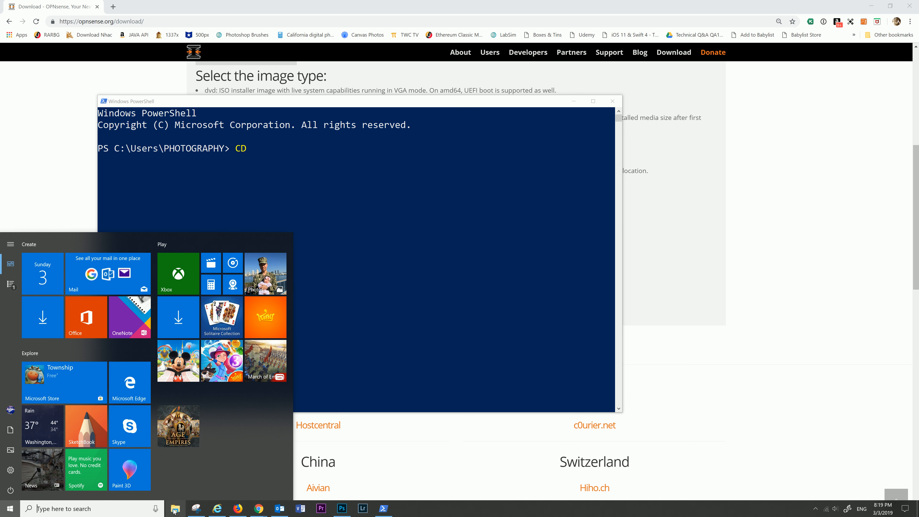
left_click(174, 509)
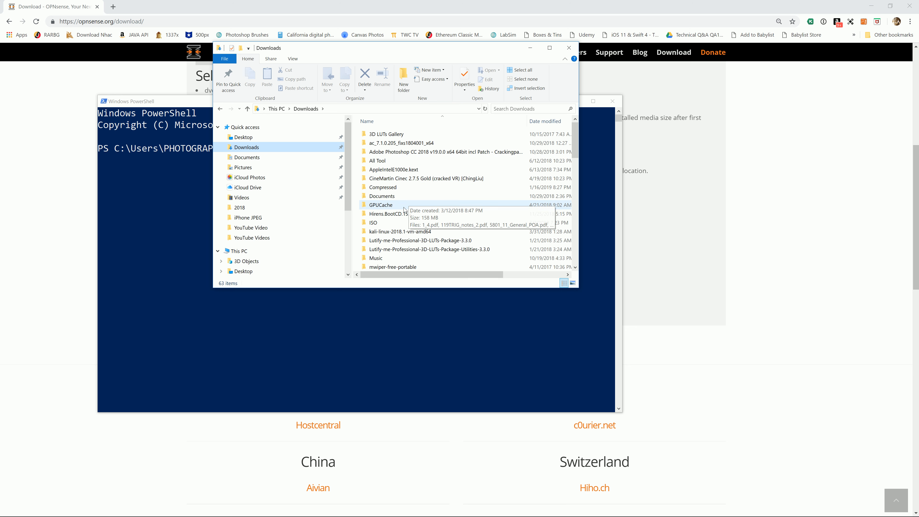
Step: Enter the Downloads\ISO folder in PowerShell and list its contents with ls
double_click(373, 223)
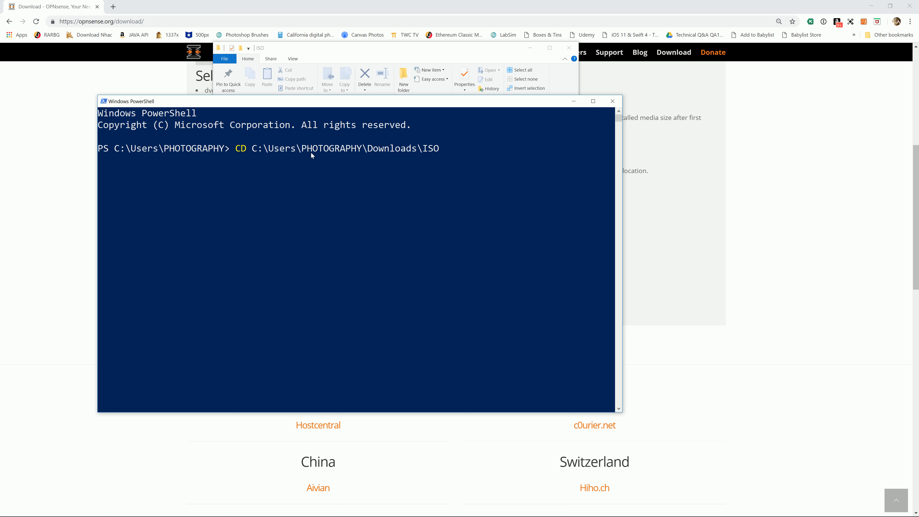
key("Enter")
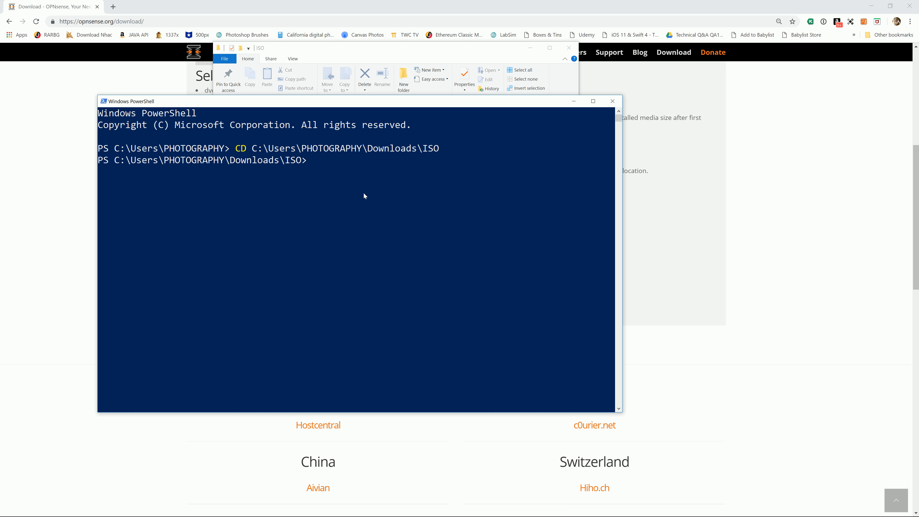
type("ls")
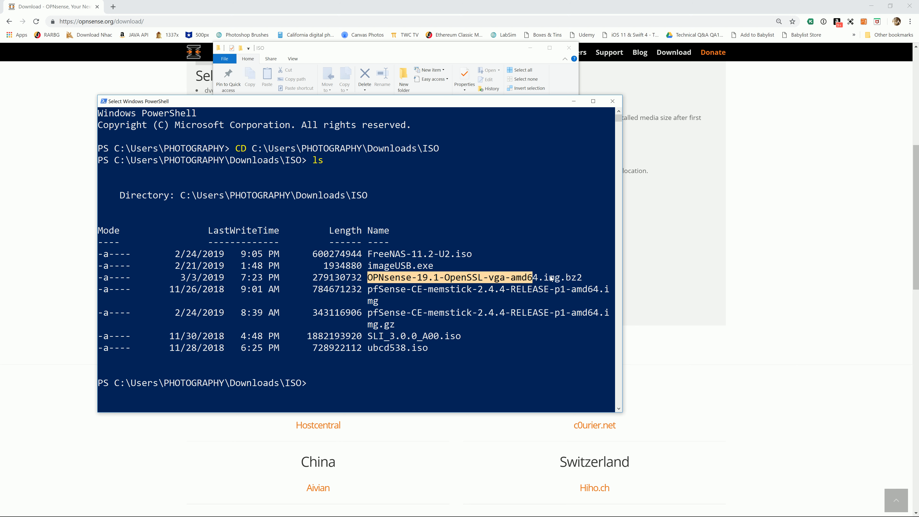
Step: Enter Certutil -hashfile OPNsense-19.1-OpenSSL-vga-amd64.img.bz2 SHA256 at the prompt
left_click(347, 378)
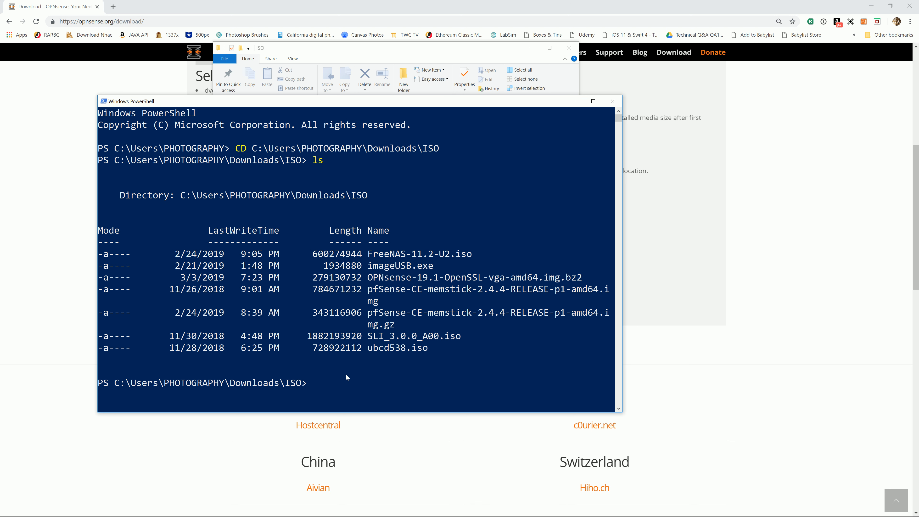
left_click(338, 390)
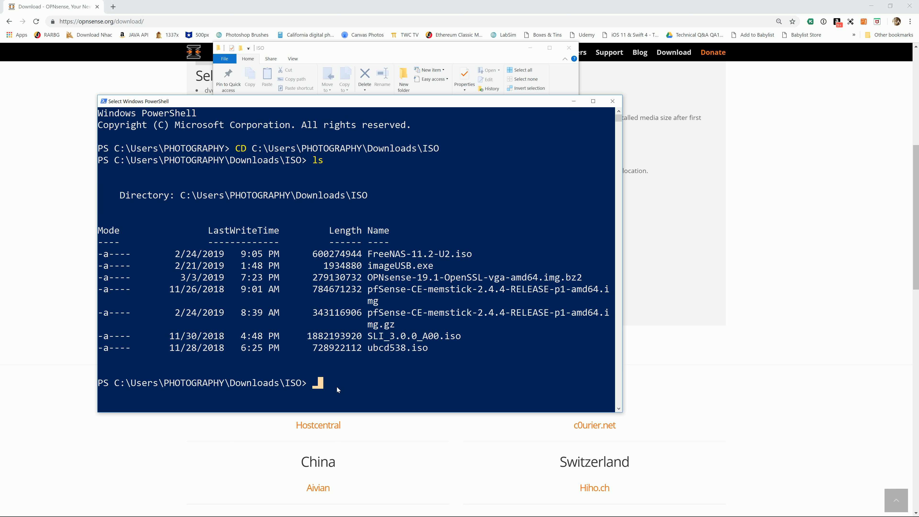
type("Certu")
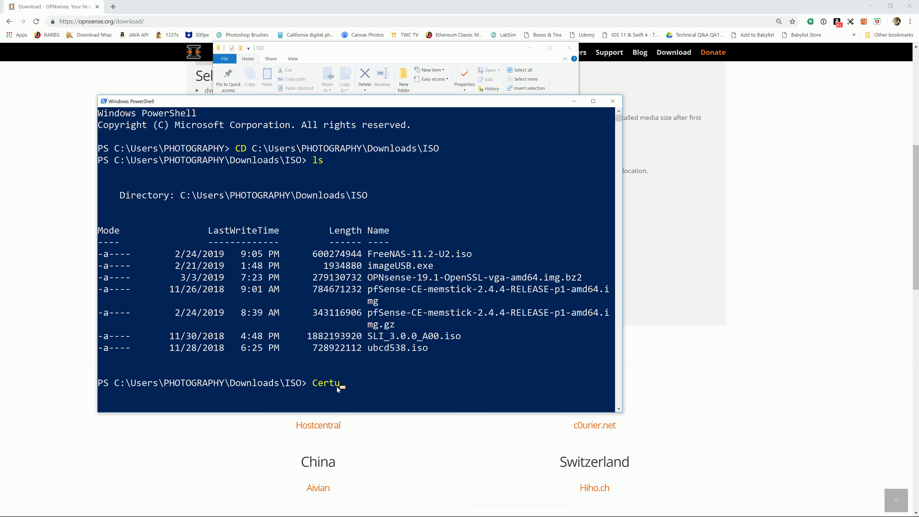
type("til")
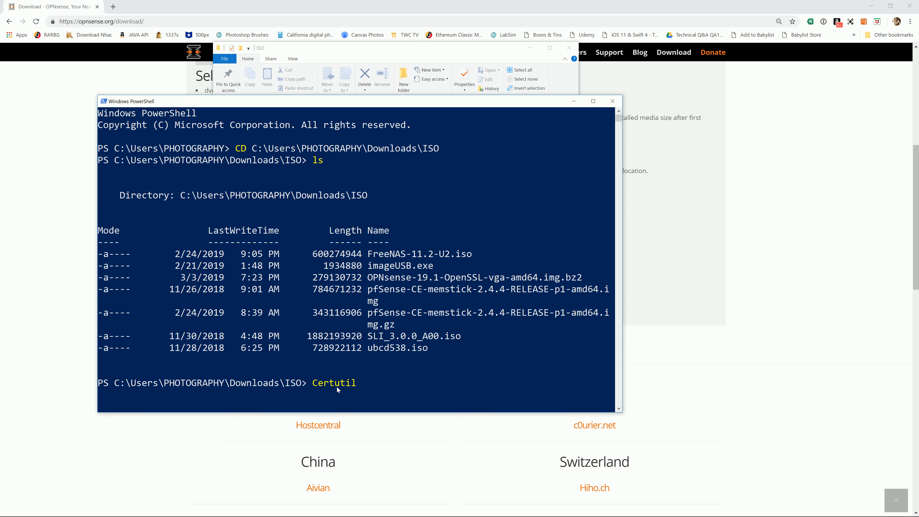
type("-hash")
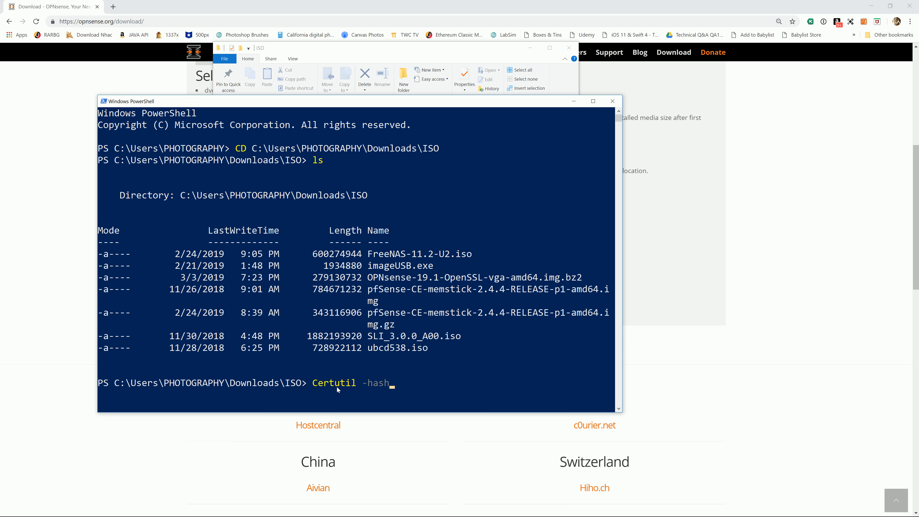
type("file")
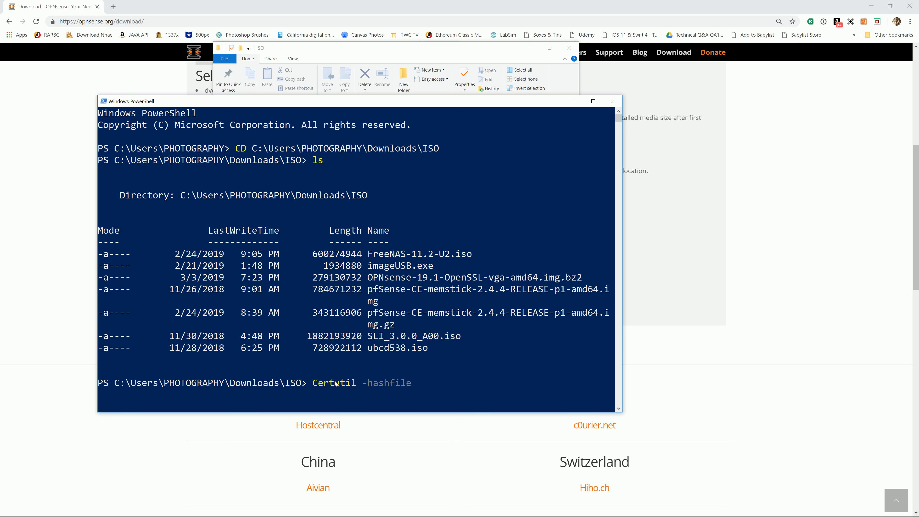
type("OPNsense-19.1-OpenSSL-vga-amd64.img.bz2")
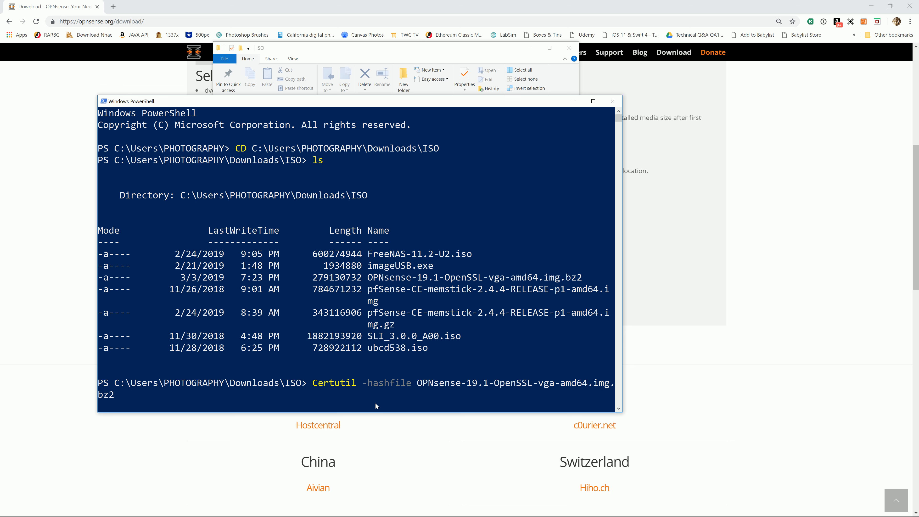
type("SH")
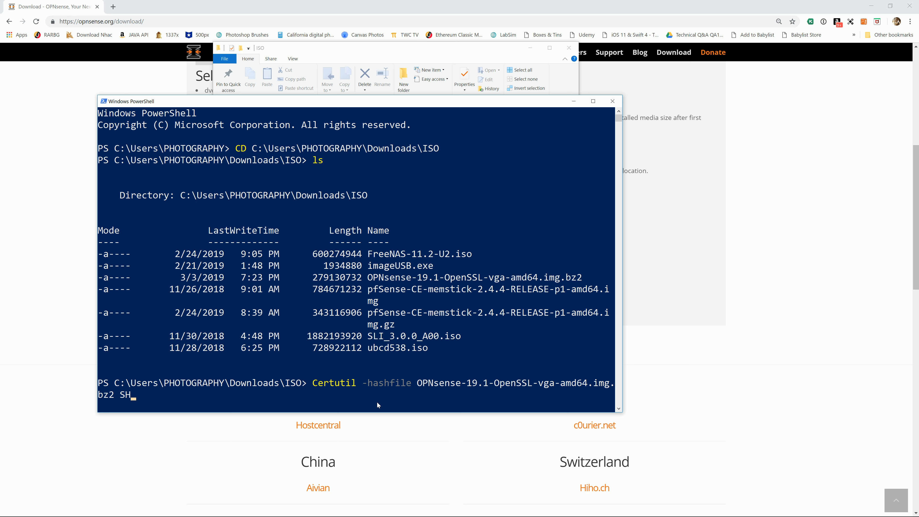
type("A")
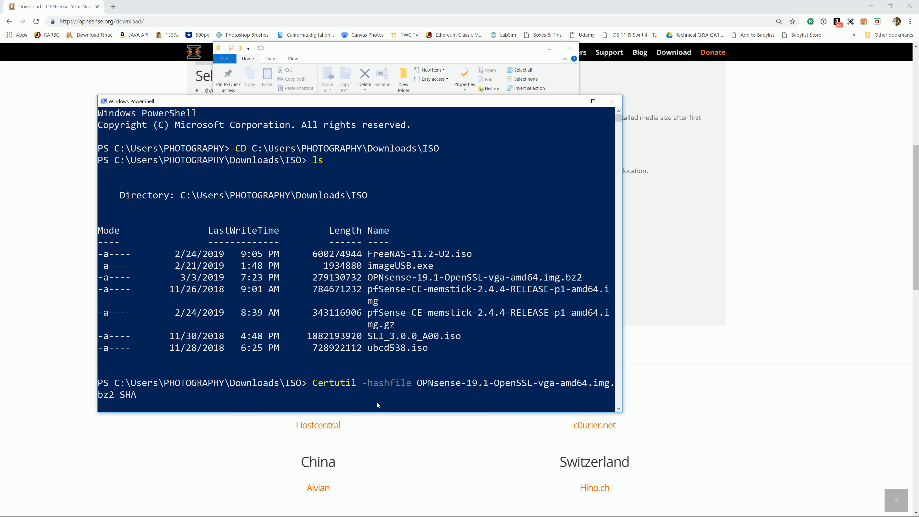
type("256")
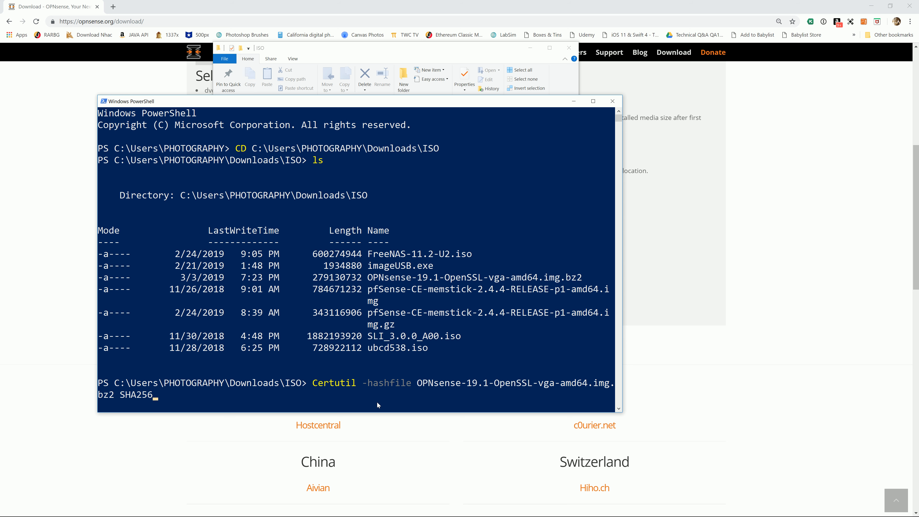
mouse_move(438, 370)
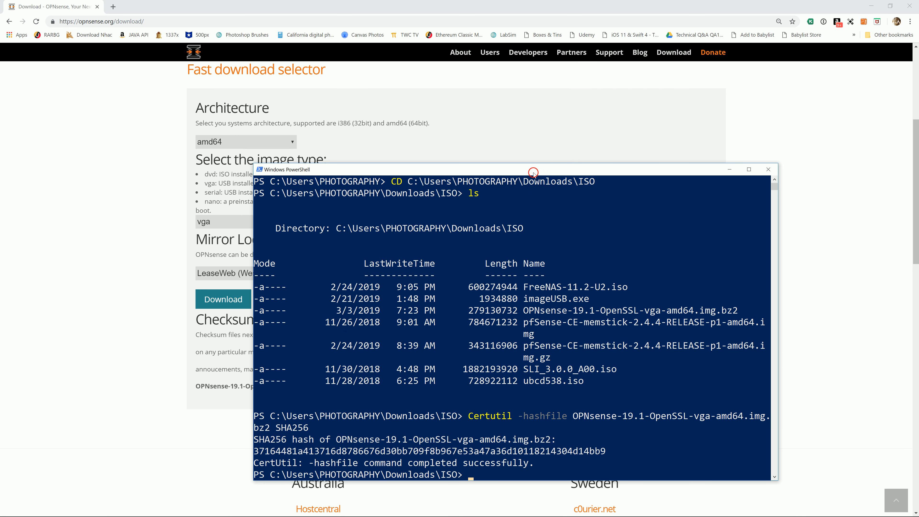
Step: Line the computed hash up with the published checksum, then highlight the checksum authenticity note
left_click_drag(533, 170, 444, 67)
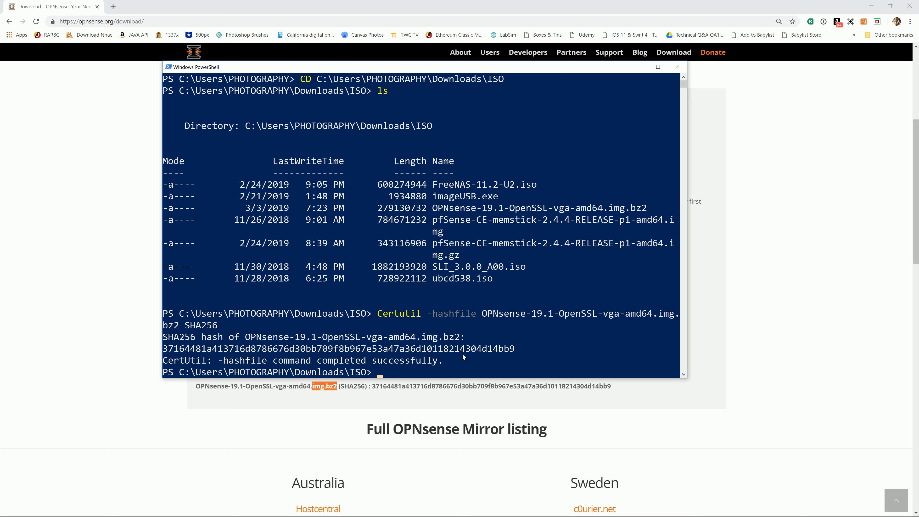
mouse_move(526, 352)
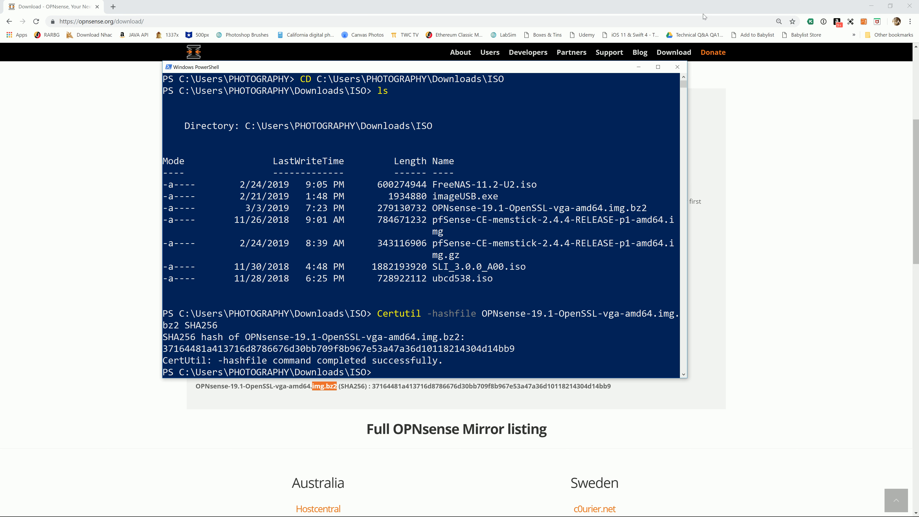
left_click(678, 67)
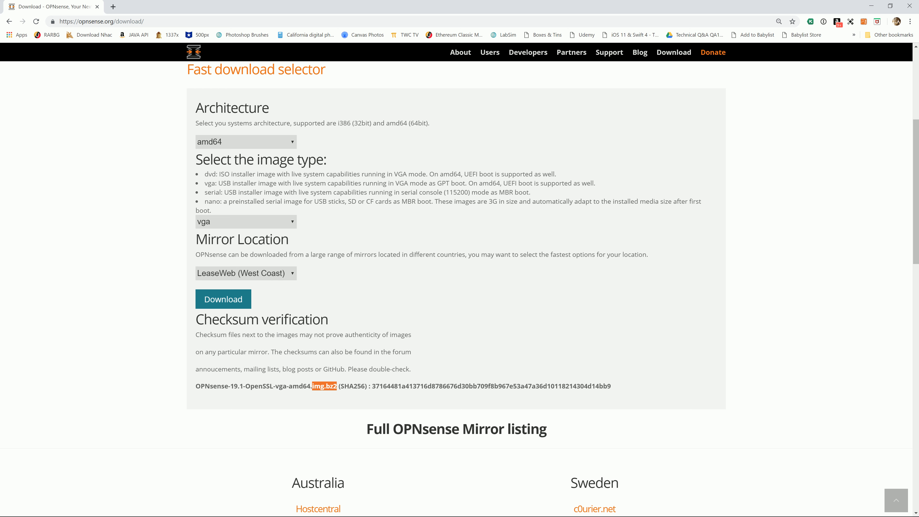
mouse_move(403, 361)
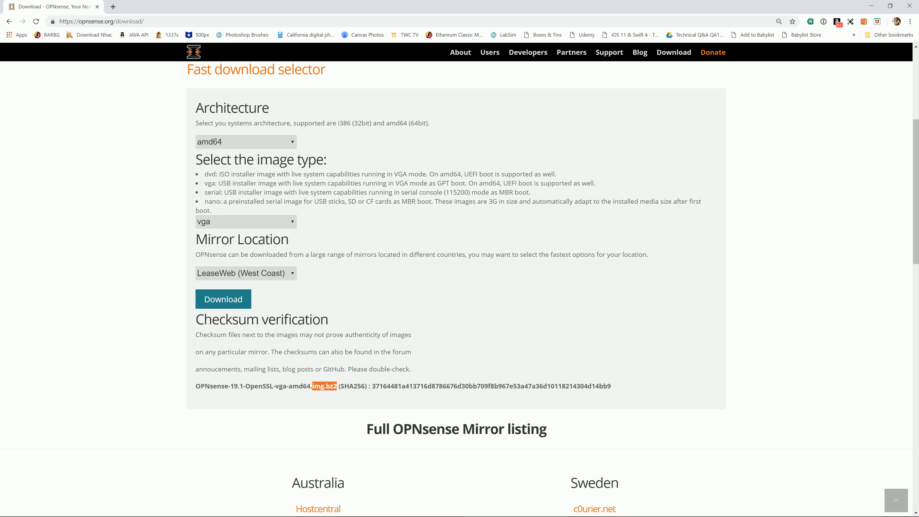
left_click_drag(196, 334, 242, 352)
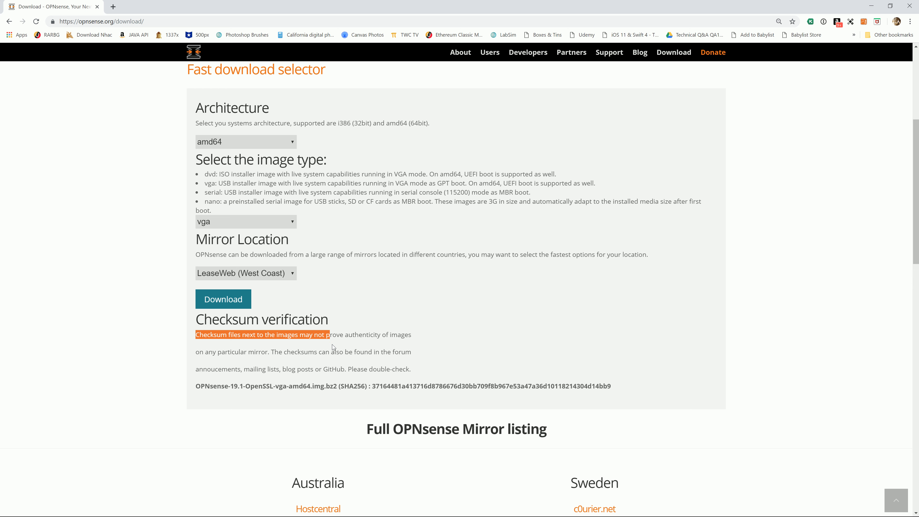
mouse_move(325, 349)
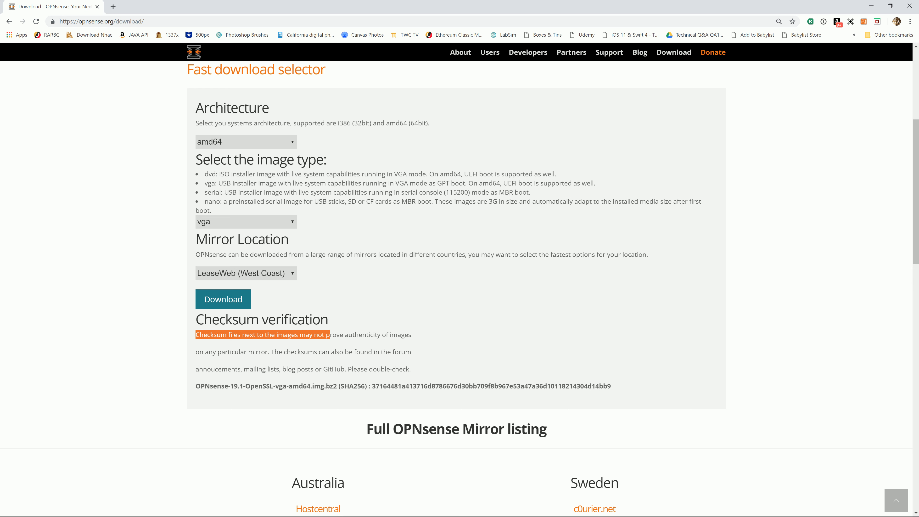
mouse_move(314, 346)
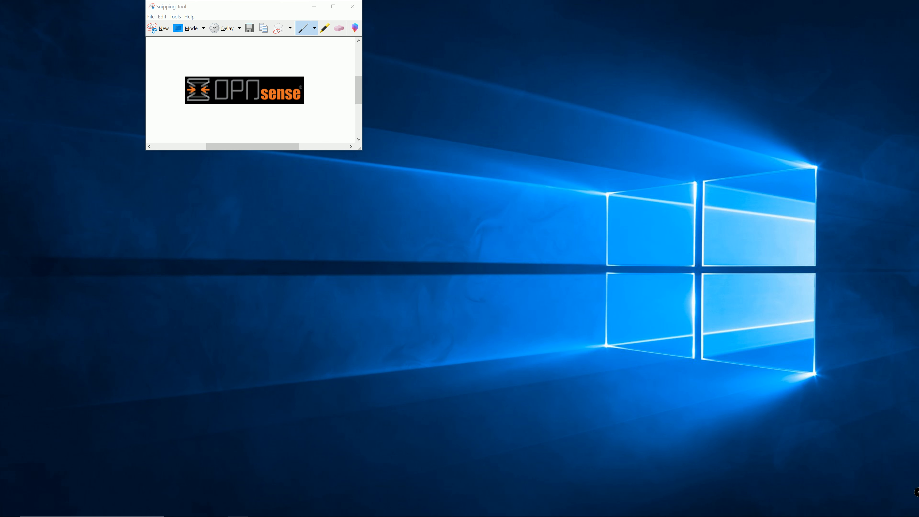
Step: Start a new browser tab showing Google
left_click(353, 6)
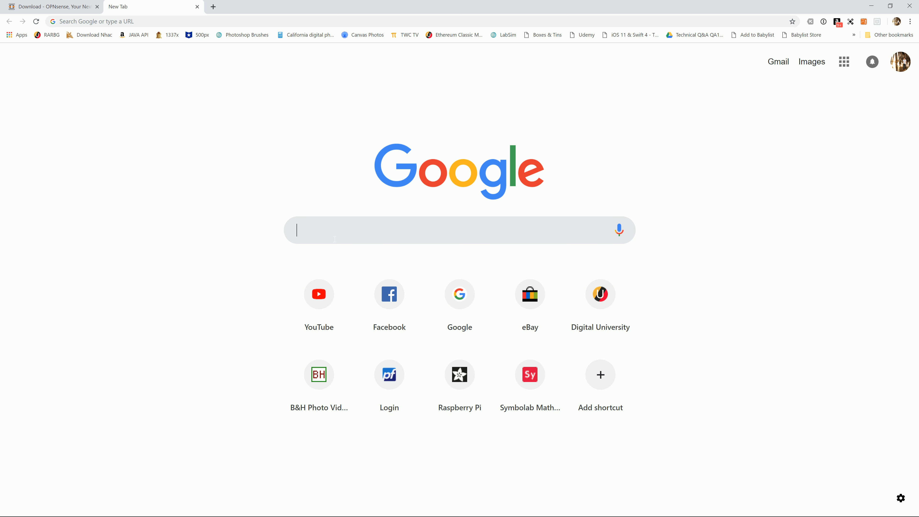
Step: Search Google for passmark imageusb and review the PassMark imageUSB page
type("passmark")
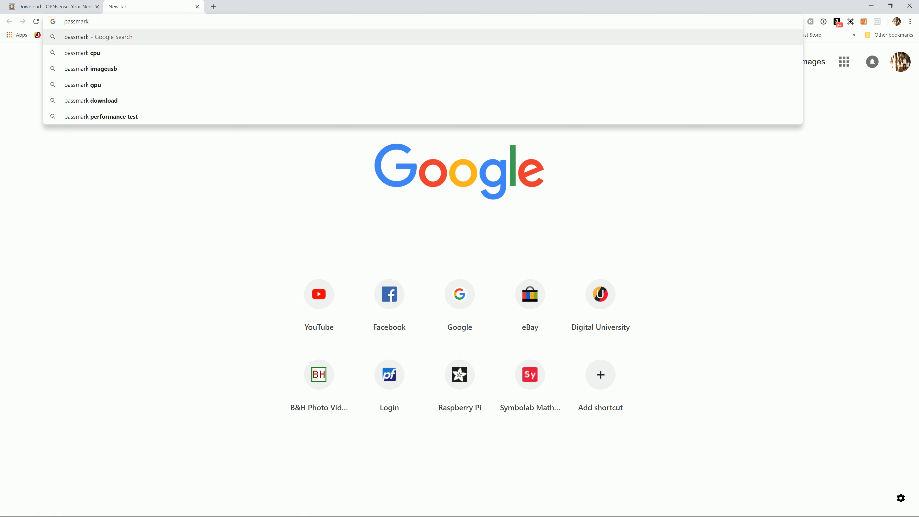
left_click(91, 69)
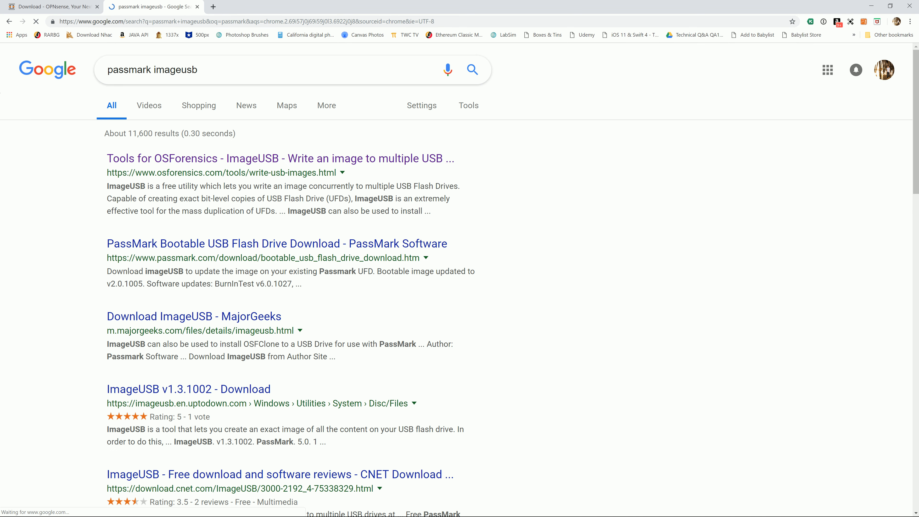
left_click(278, 158)
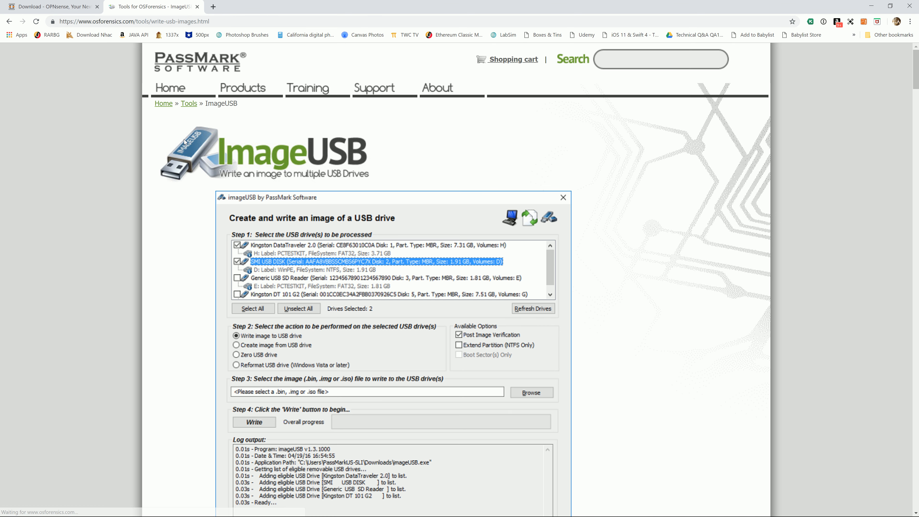
mouse_move(296, 190)
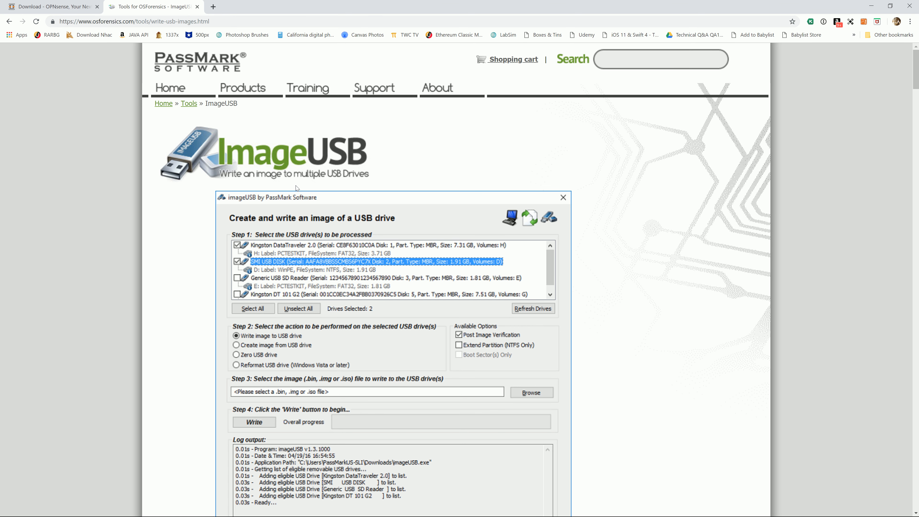
scroll("down", 3)
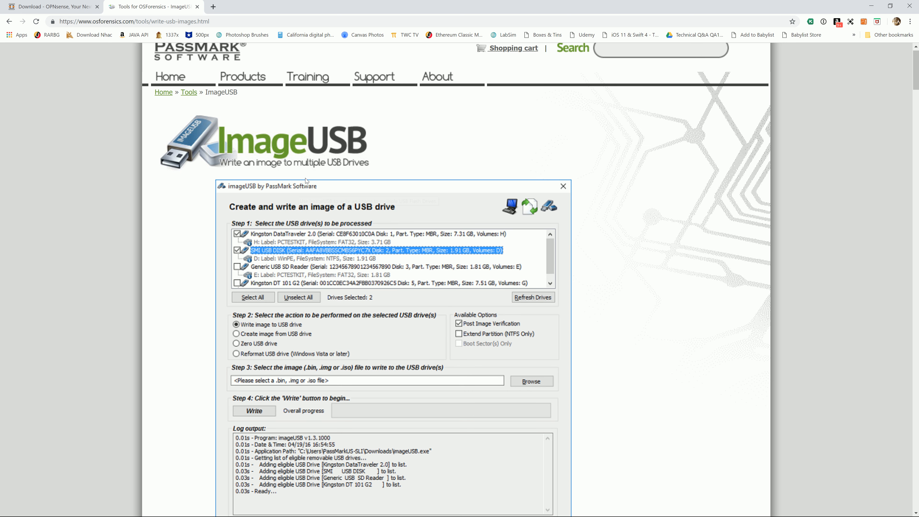
scroll("down", 3)
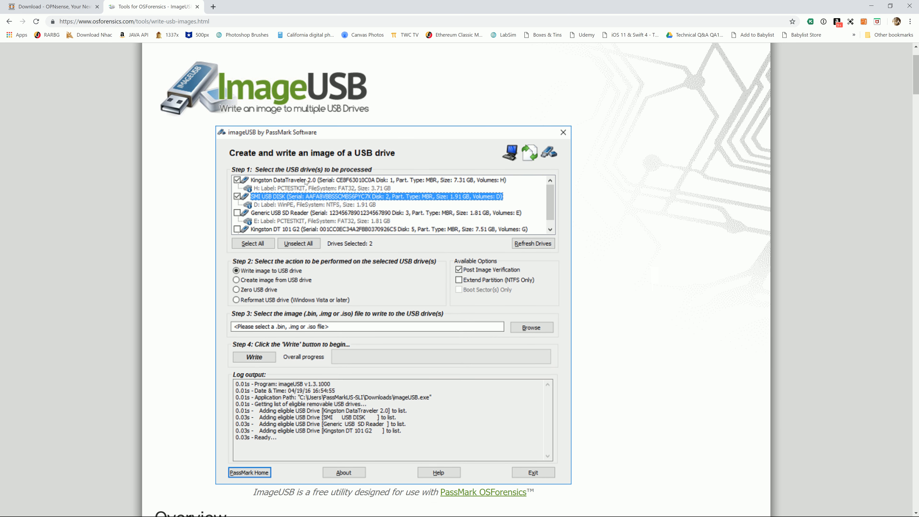
scroll("up", 3)
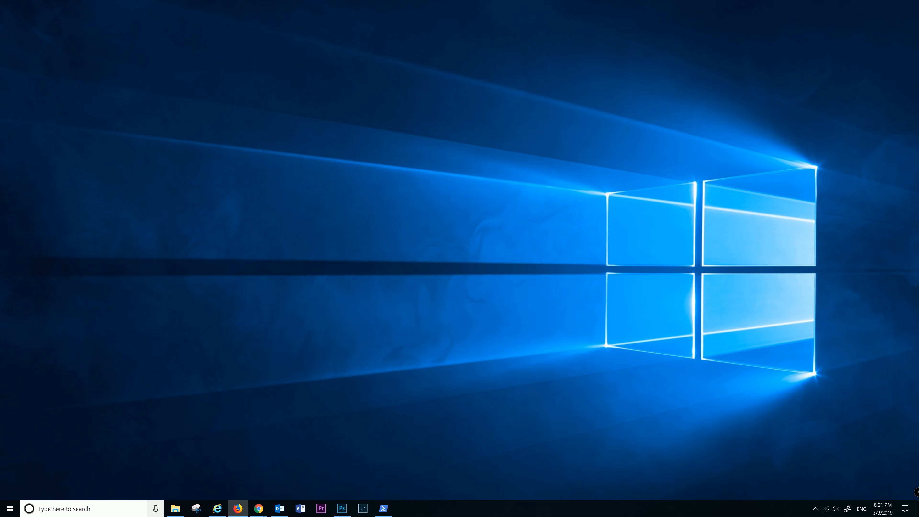
Step: Extract OPNsense-19.1-OpenSSL-vga-amd64.img.bz2 in the ISO folder with Extract Here
left_click(175, 509)
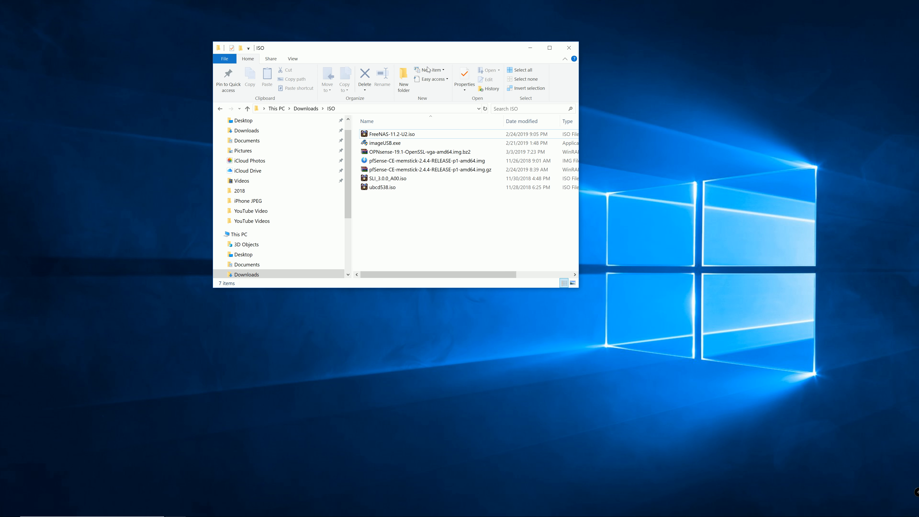
left_click(403, 151)
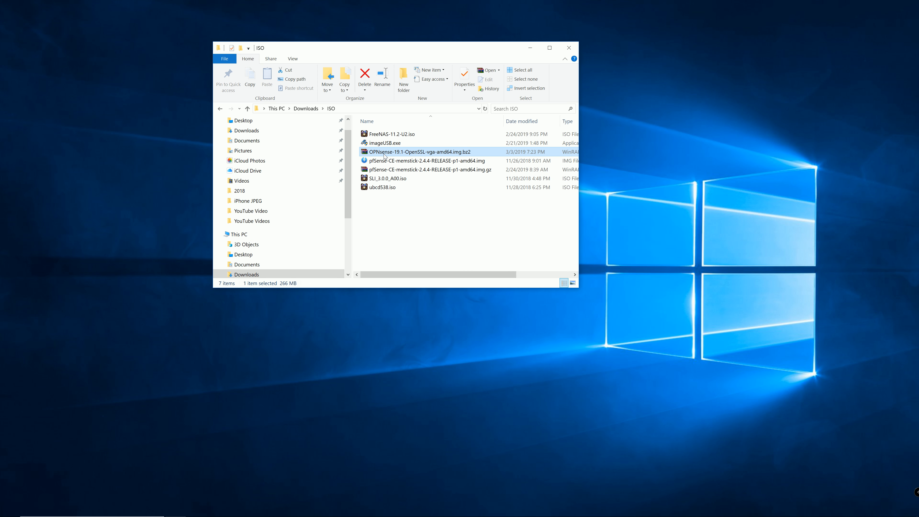
right_click(420, 152)
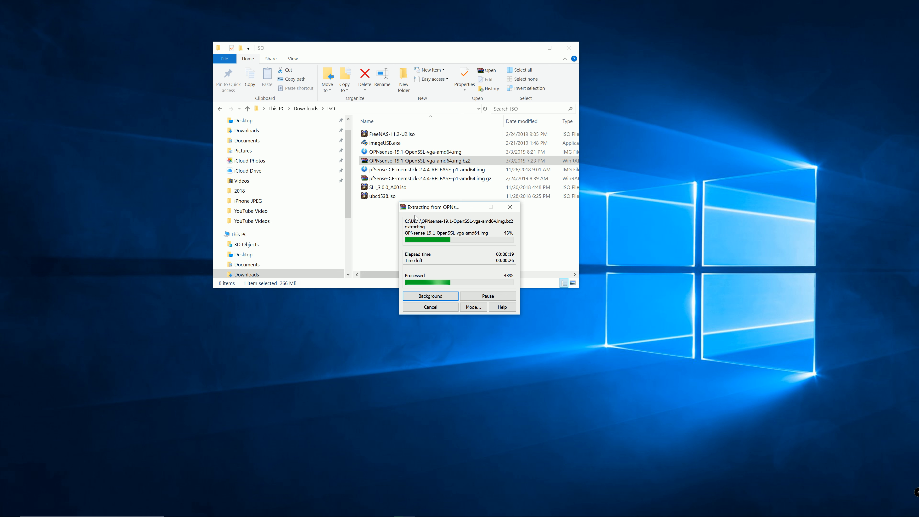
mouse_move(429, 228)
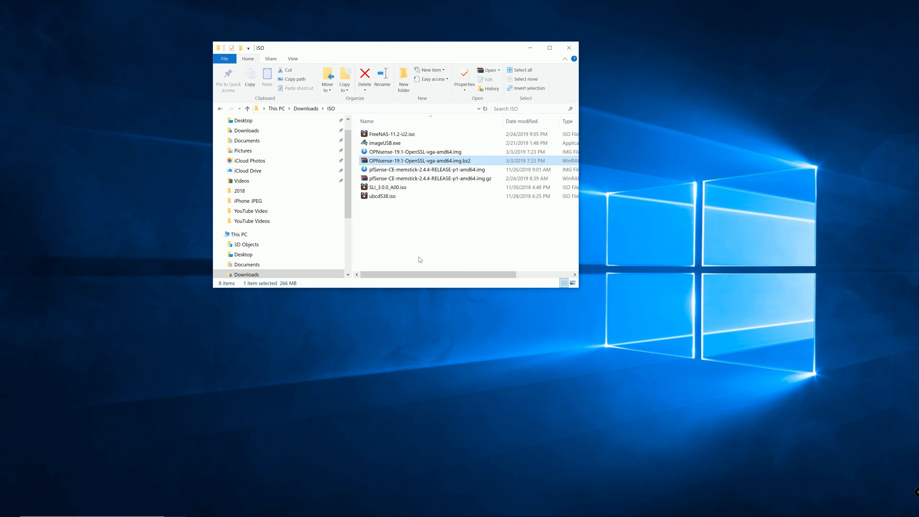
mouse_move(417, 242)
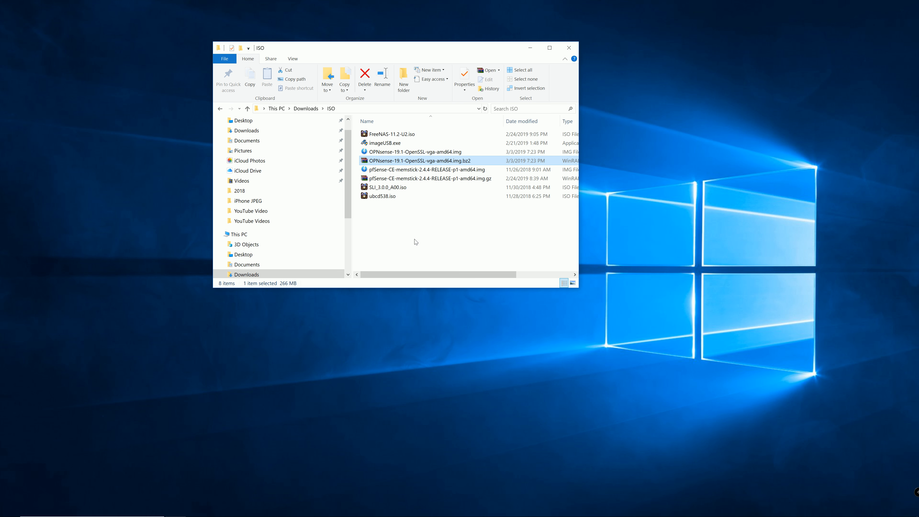
mouse_move(415, 231)
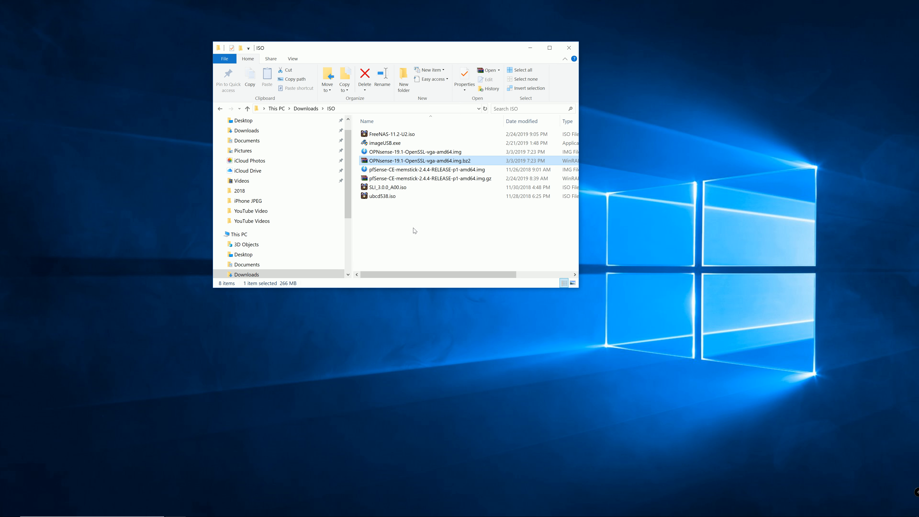
mouse_move(382, 148)
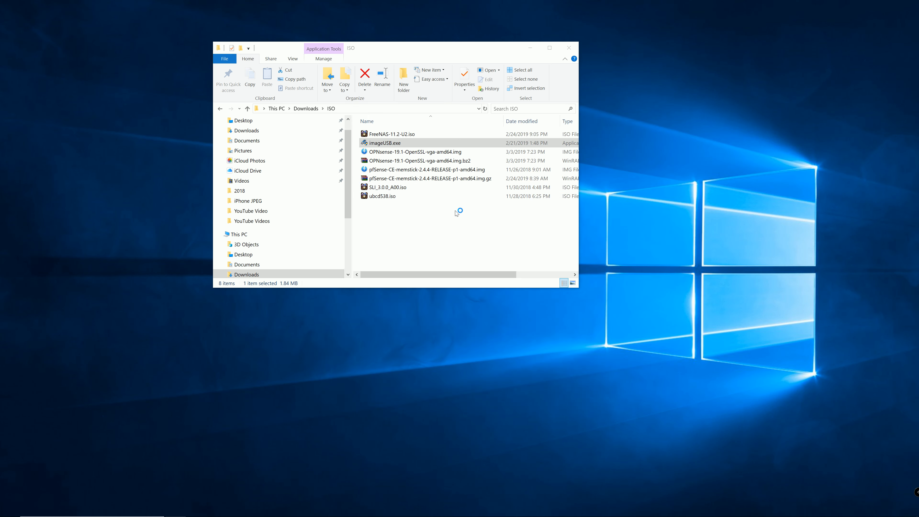
Step: Launch imageUSB.exe and tick the Samsung Flash Drive as the target
double_click(385, 142)
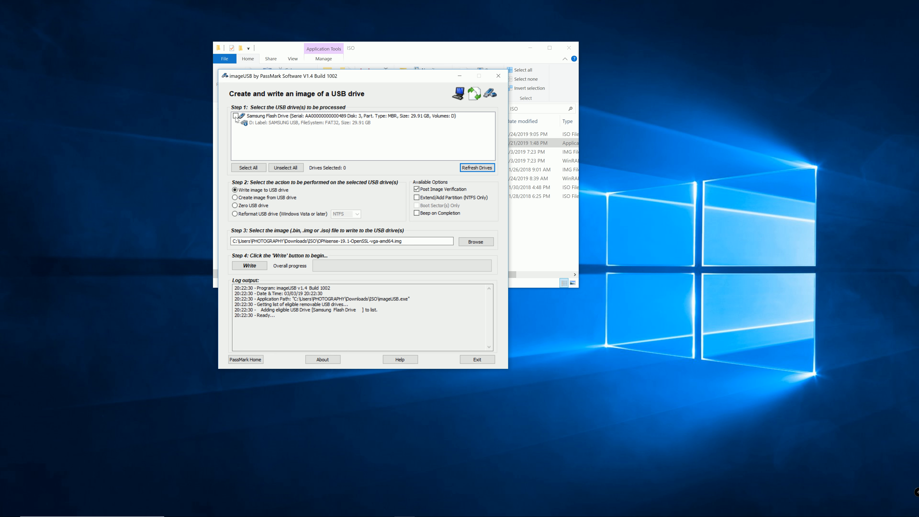
left_click(236, 116)
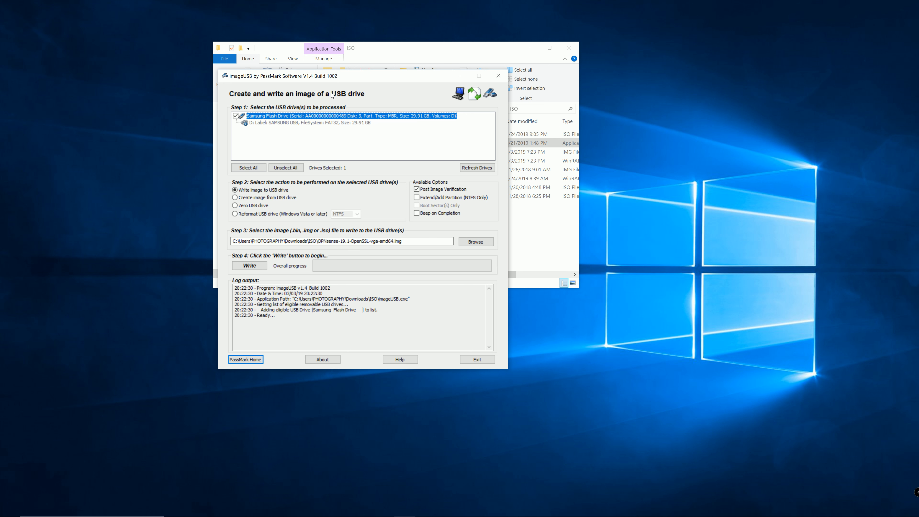
mouse_move(285, 138)
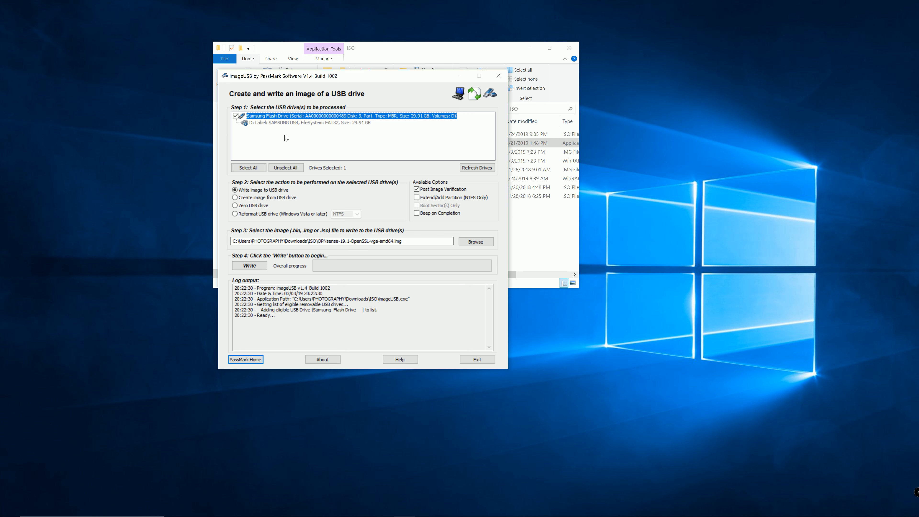
mouse_move(308, 147)
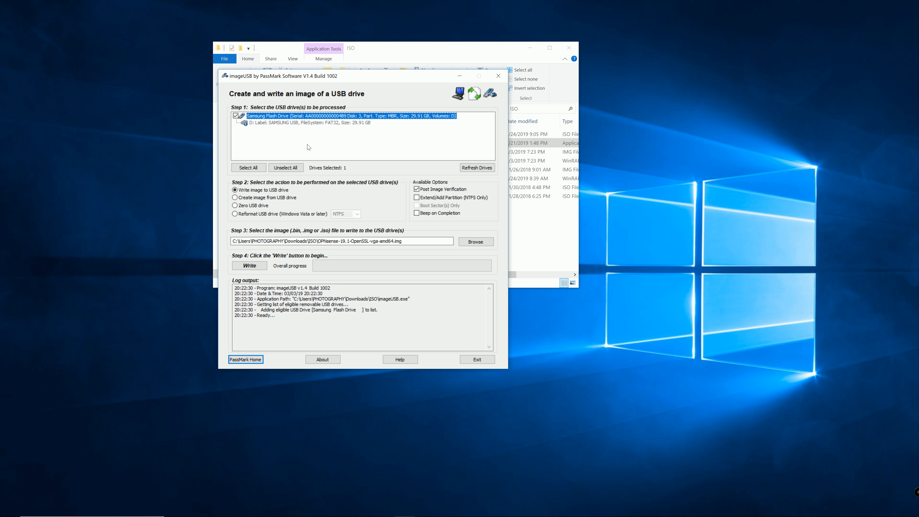
mouse_move(294, 142)
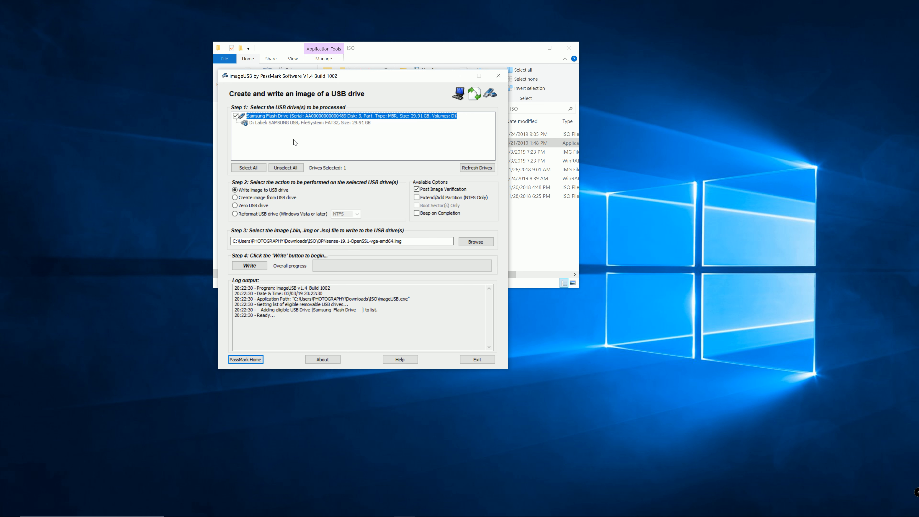
mouse_move(329, 140)
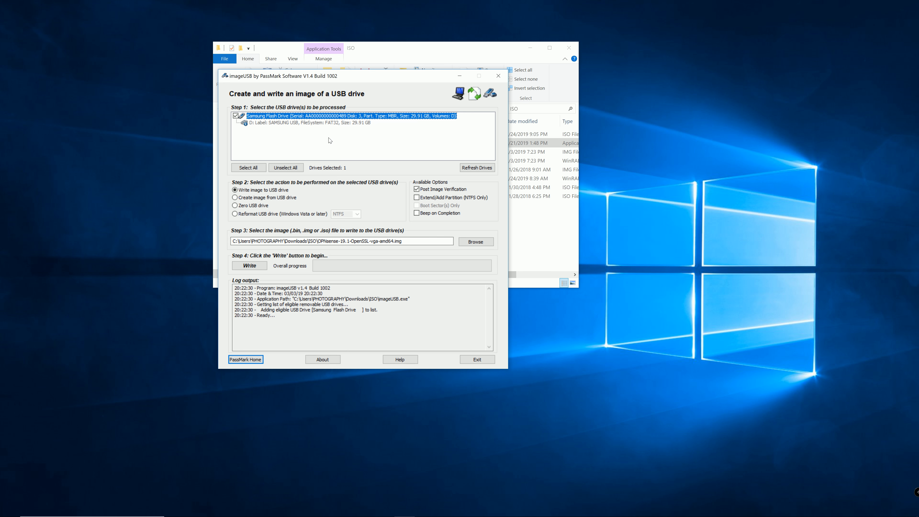
mouse_move(344, 133)
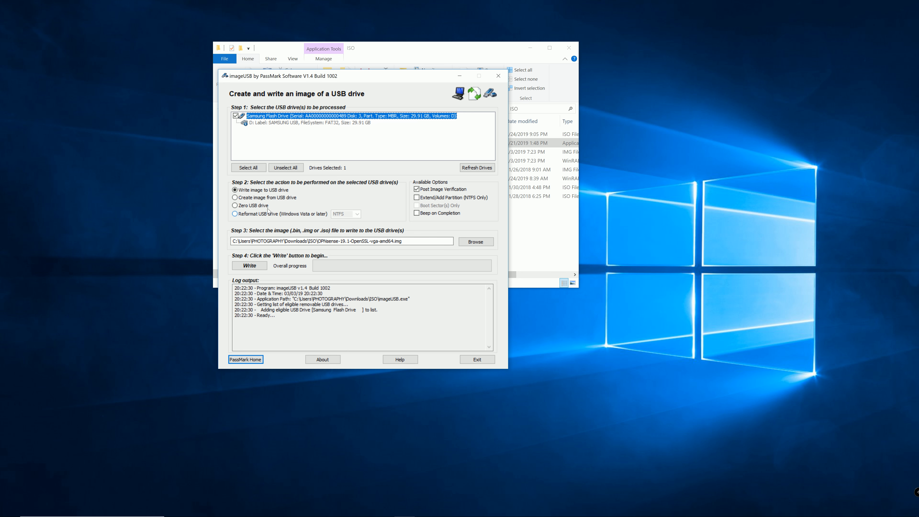
mouse_move(270, 193)
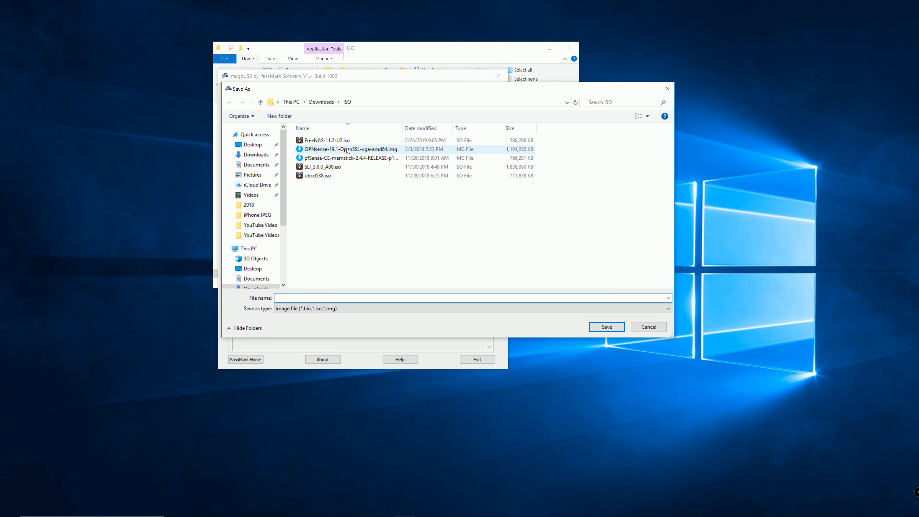
mouse_move(345, 151)
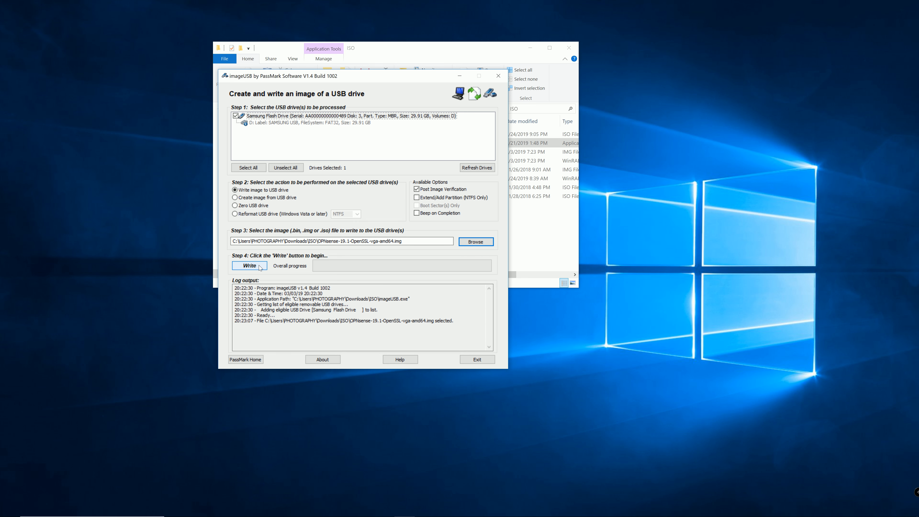
Step: Start writing the selected OPNsense-19.1 vga .img to the Samsung flash drive
left_click(250, 266)
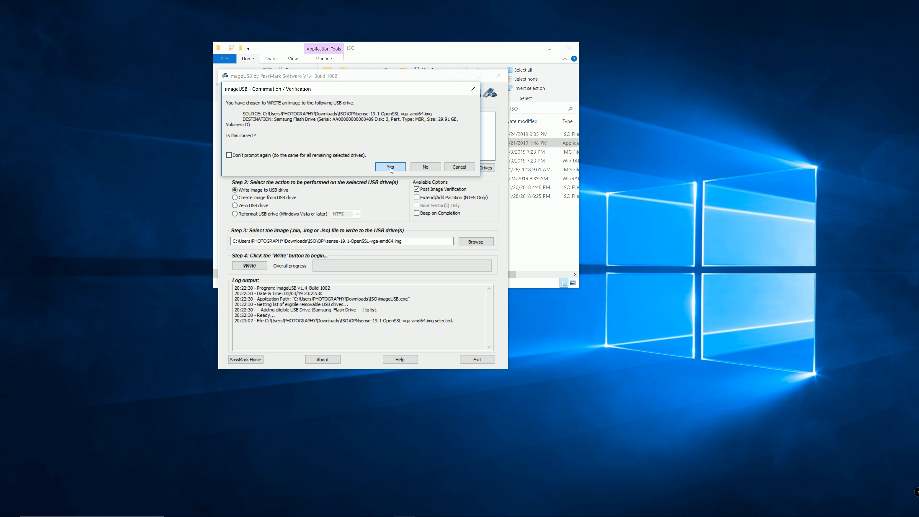
Step: Accept the source/destination confirmation and the FINAL WARNING that the drive's contents will be replaced
left_click(390, 167)
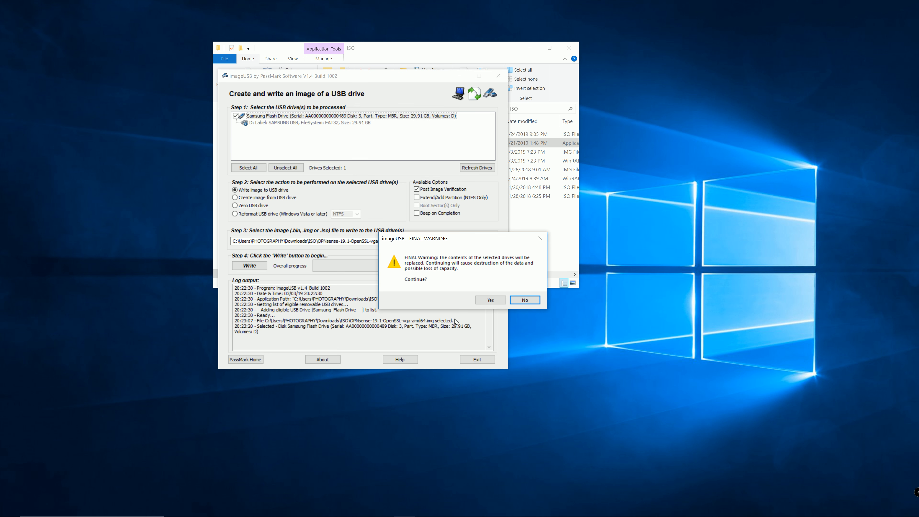
mouse_move(447, 296)
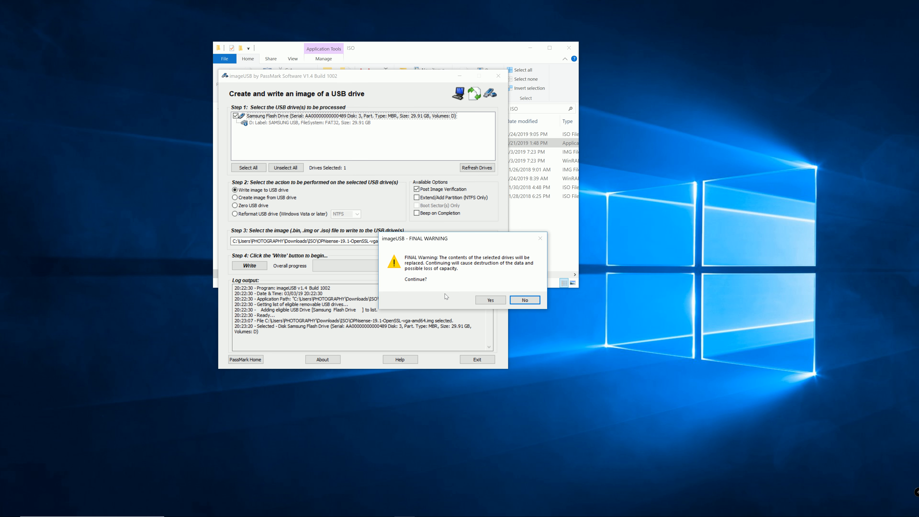
mouse_move(440, 292)
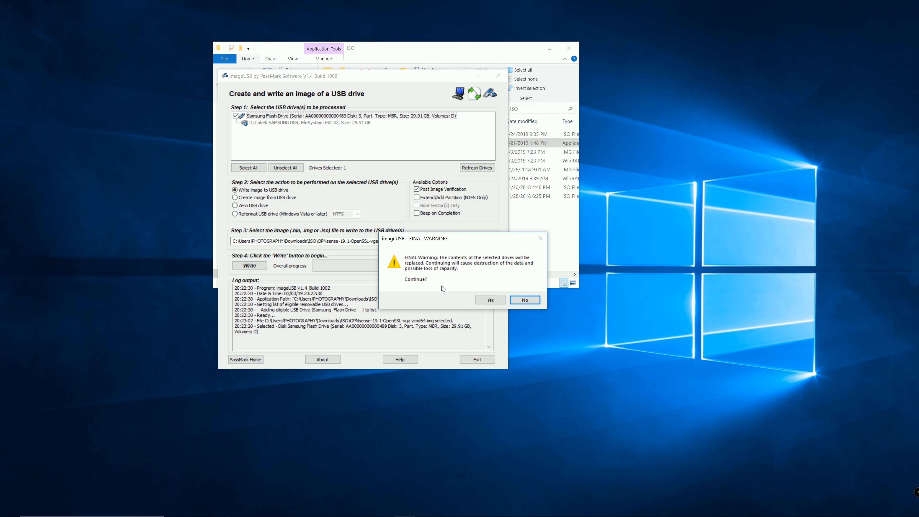
left_click(491, 299)
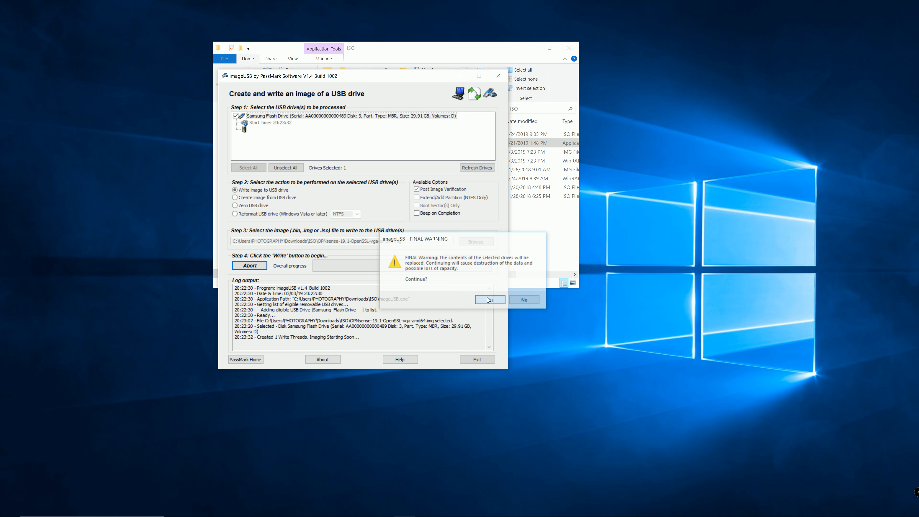
Step: Let the image write and verification run while checking the hidden system-tray icons
left_click(490, 300)
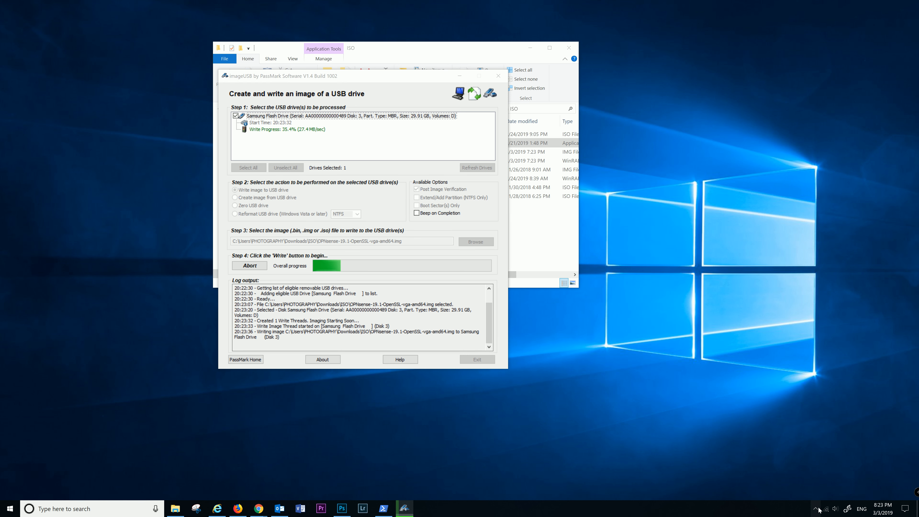
left_click(817, 509)
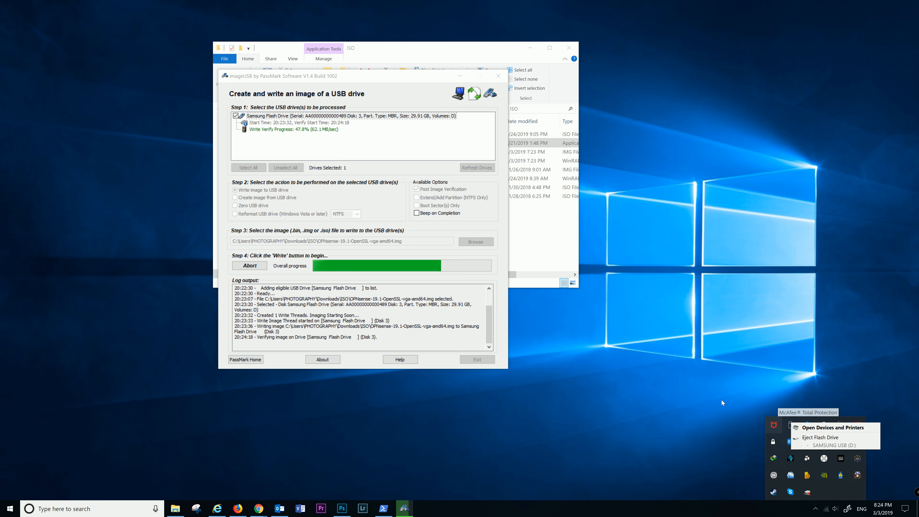
mouse_move(681, 376)
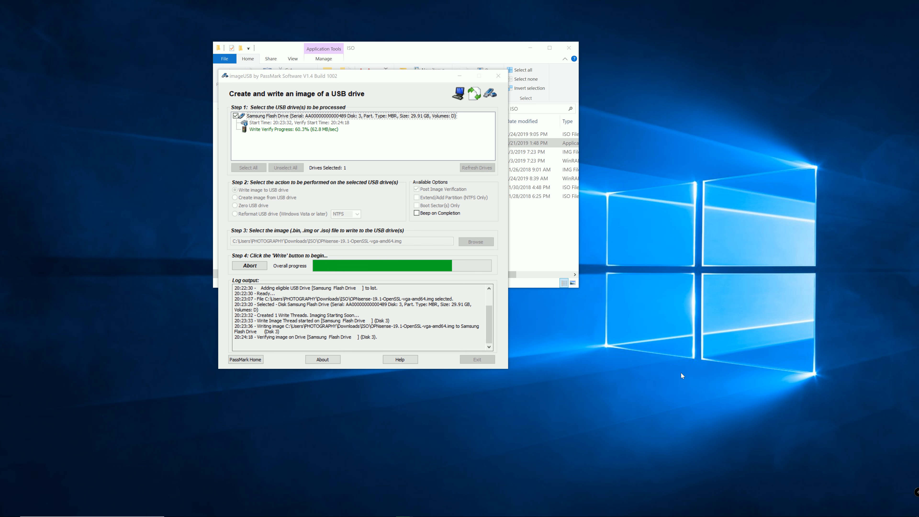